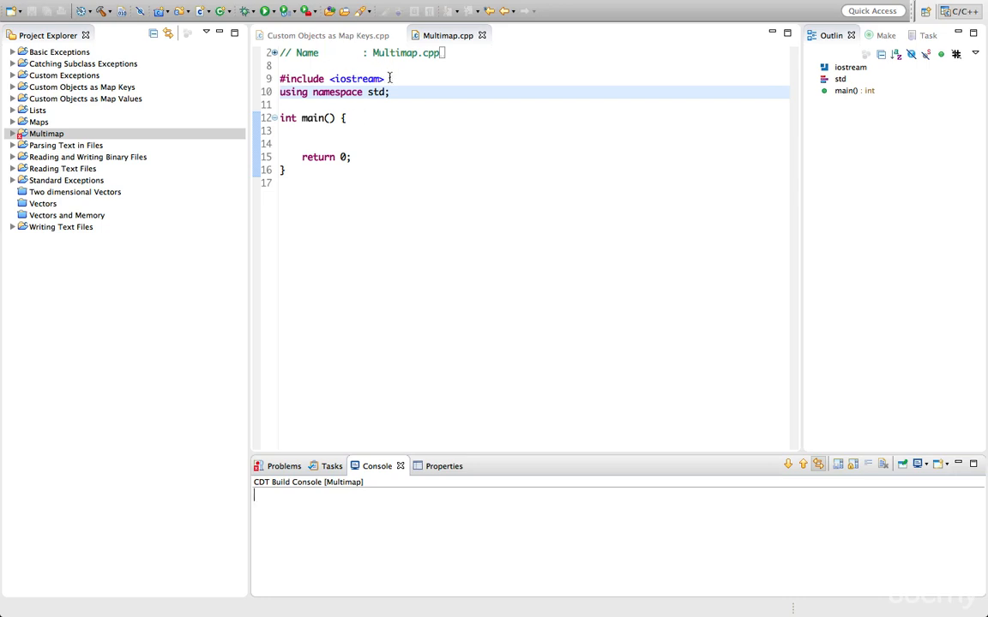
- Add #include <map> below the iostream include and save Multimap.cpp
type("#")
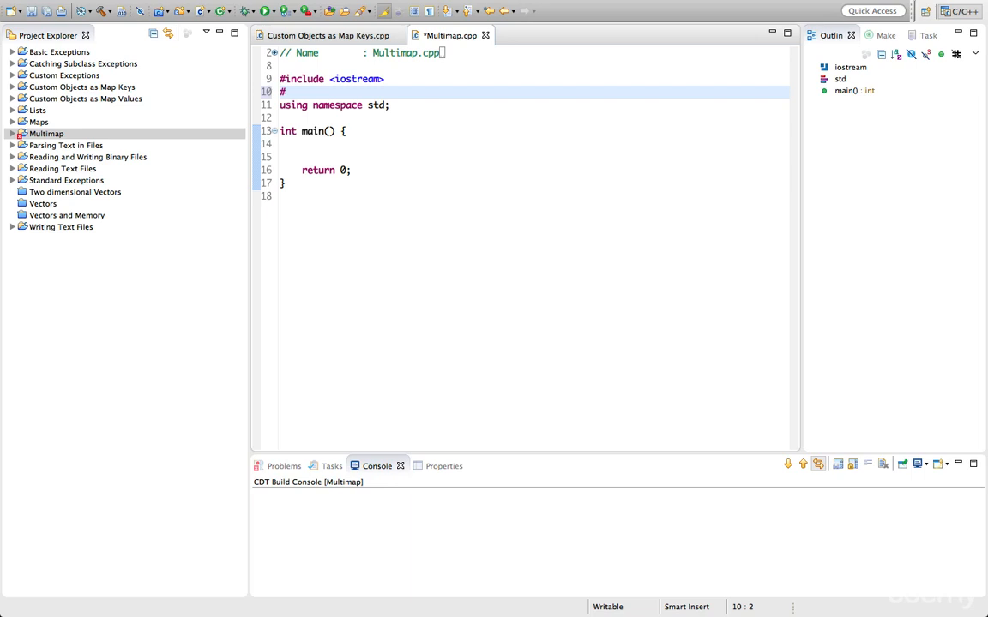
type("include")
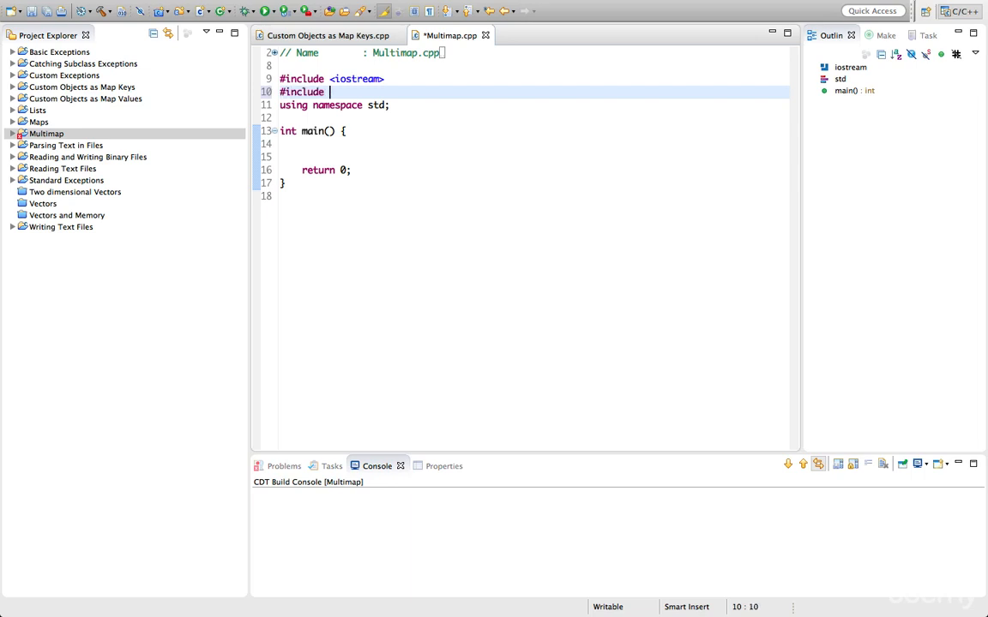
type("<map>")
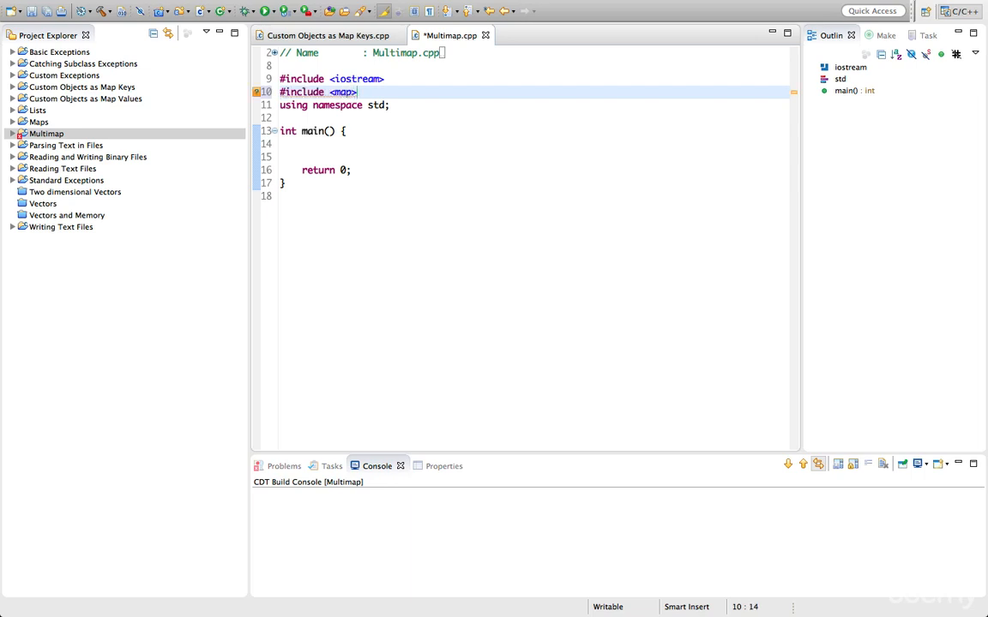
key("ctrl+s")
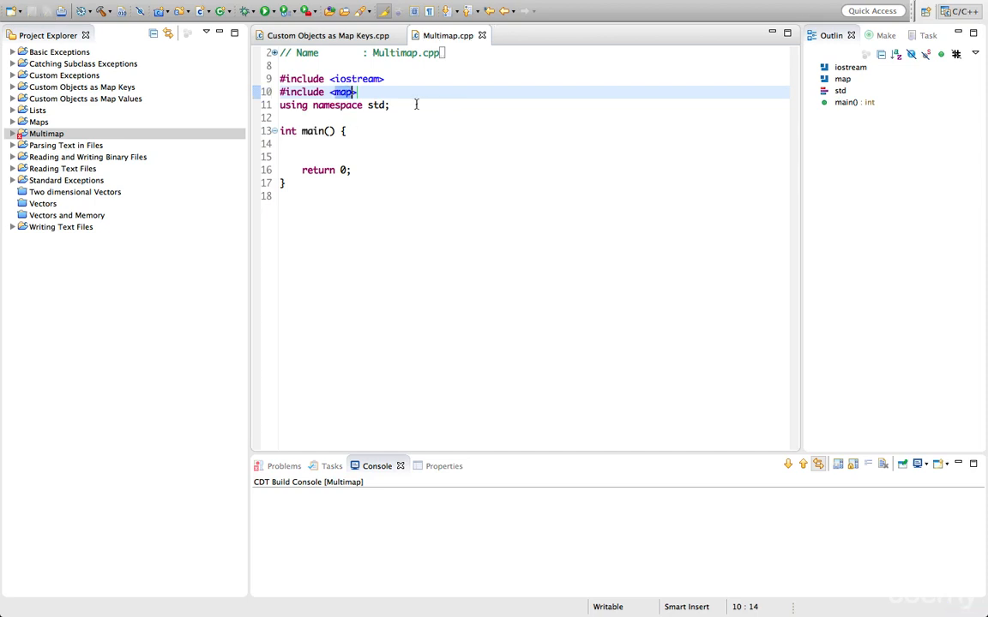
left_click(408, 105)
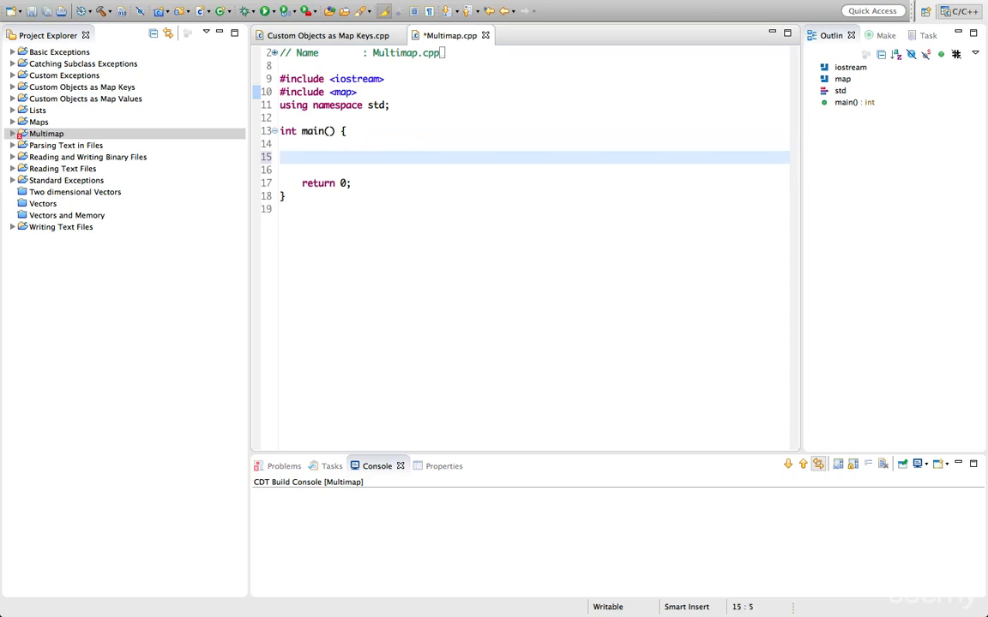
- Declare multimap<int, string> lookup; as the first line of main
type("mau")
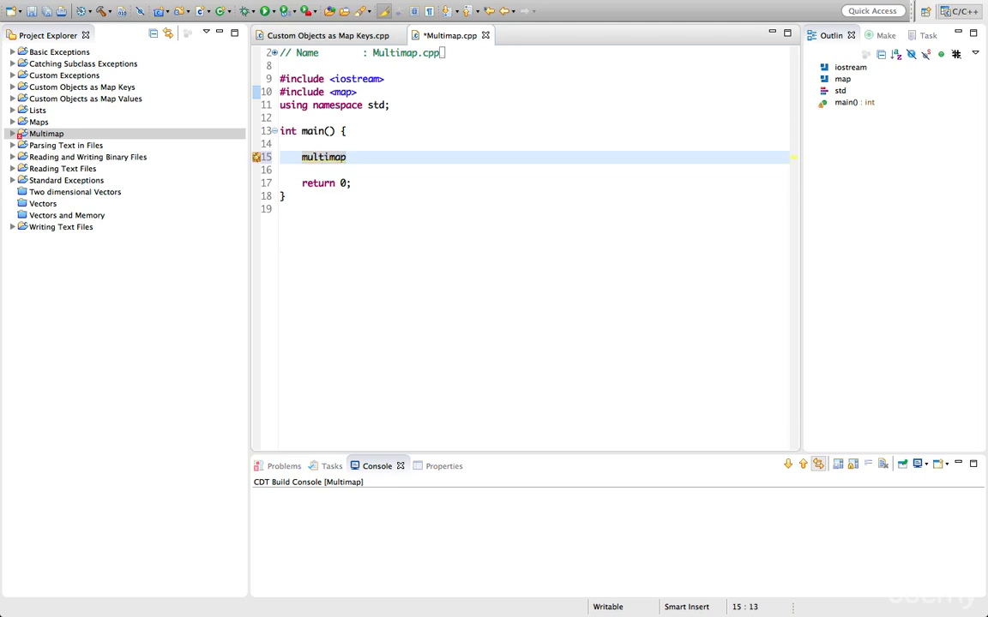
type("<>")
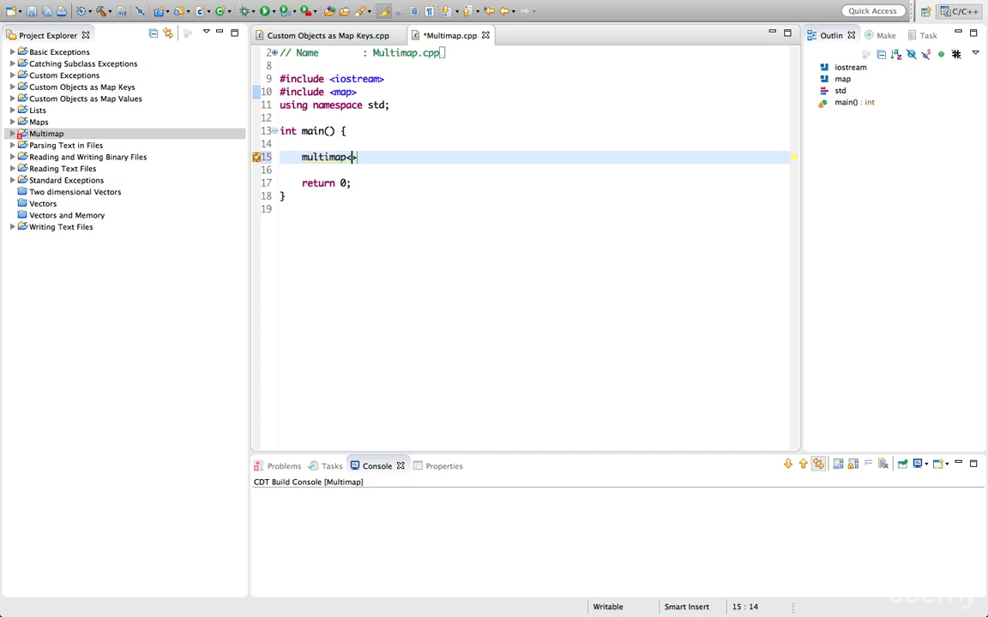
type("int")
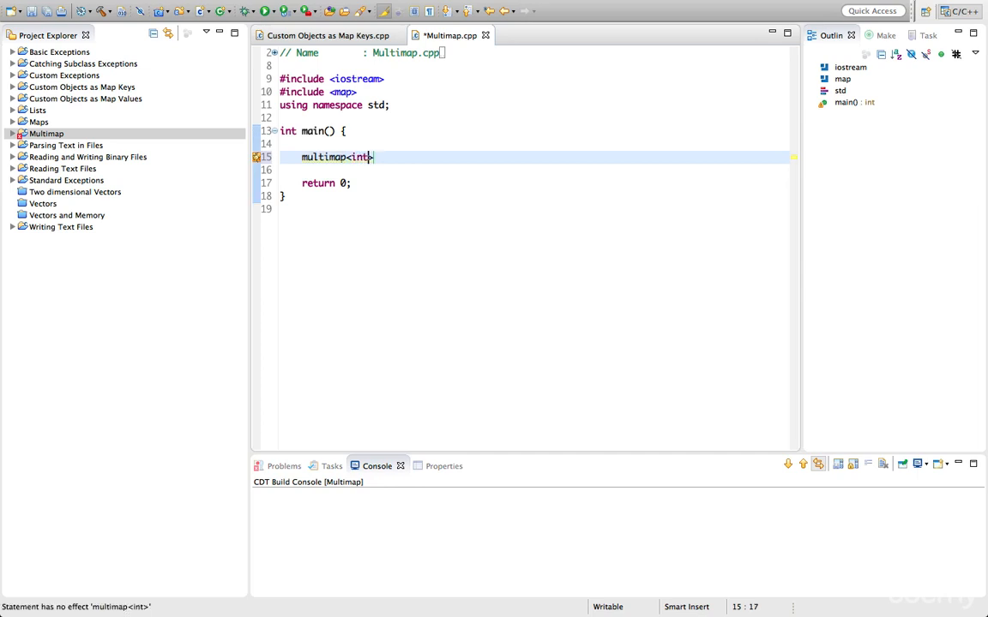
type(", string>")
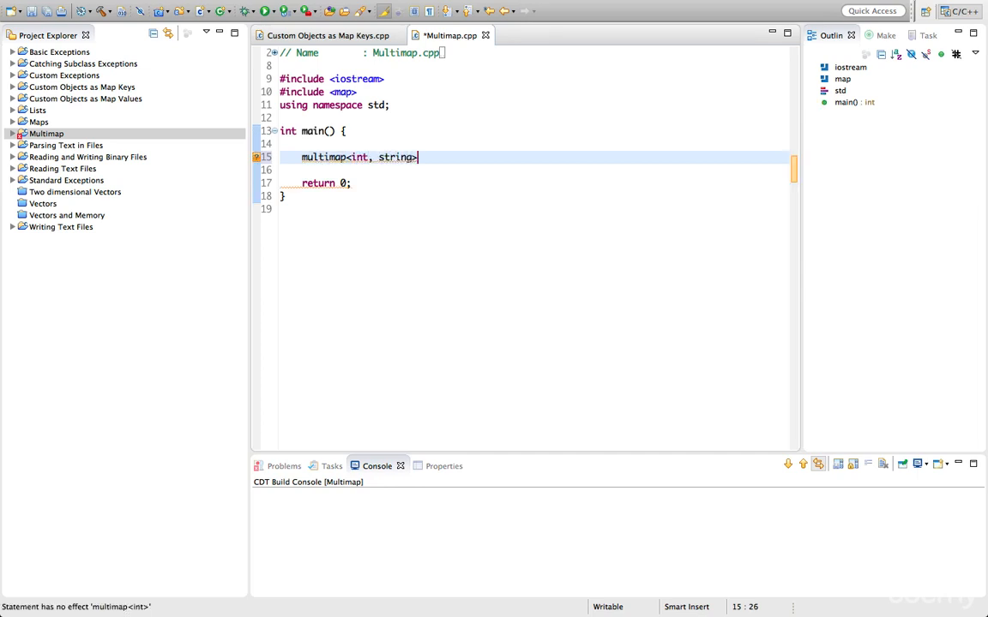
type("lookup;")
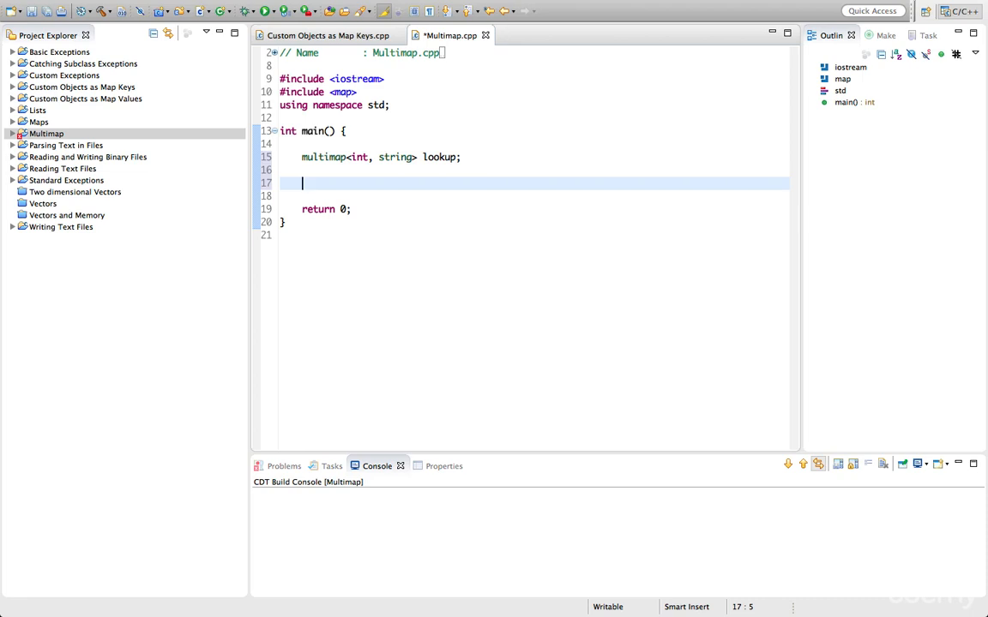
- Write lookup.insert(make_pair(30, "Mike")); after the declaration
type("loo")
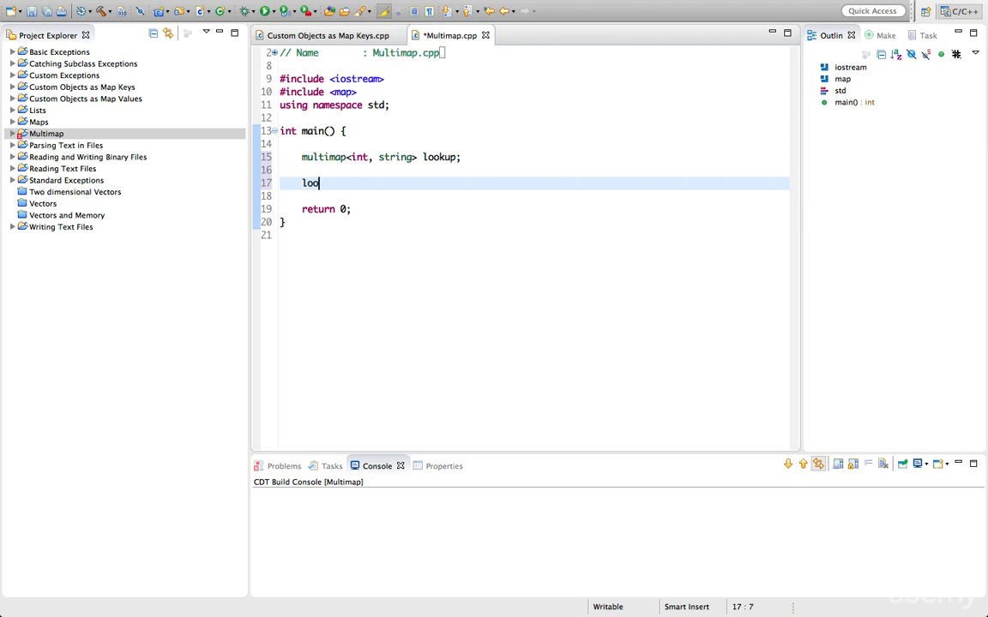
type("kup.")
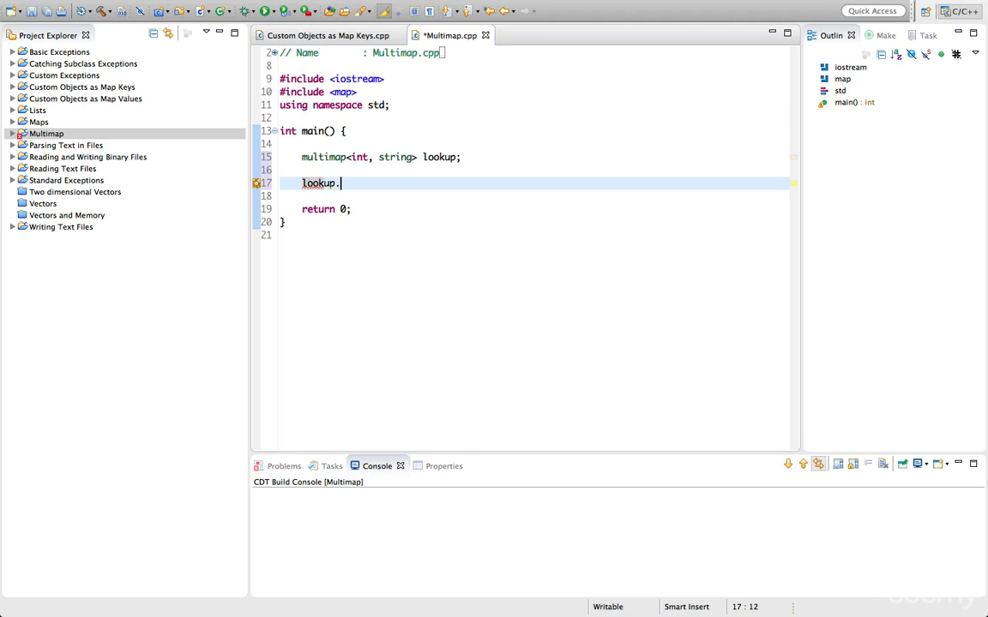
type("insert();")
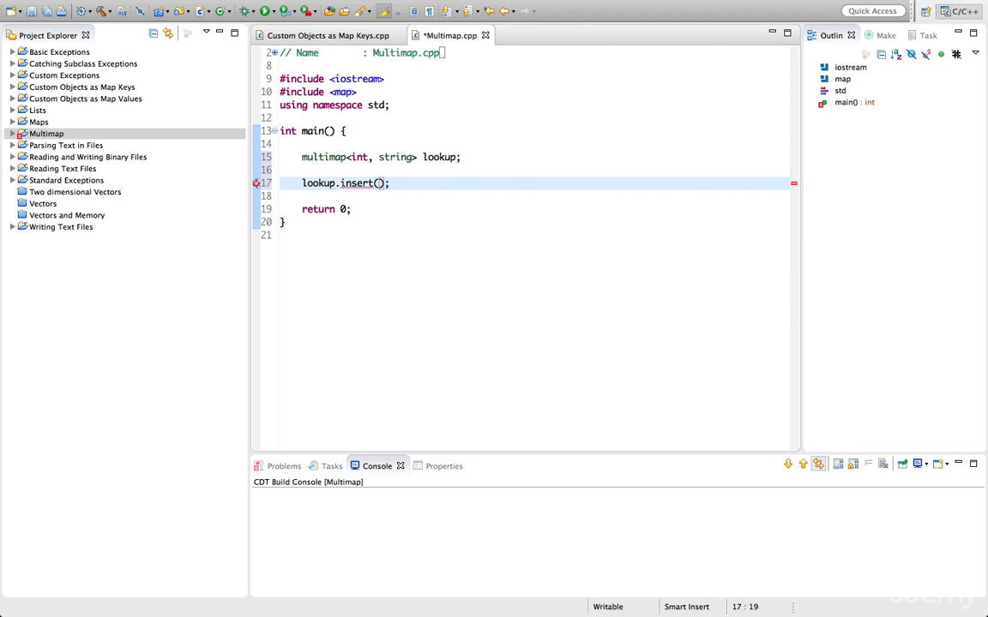
type("make_pair")
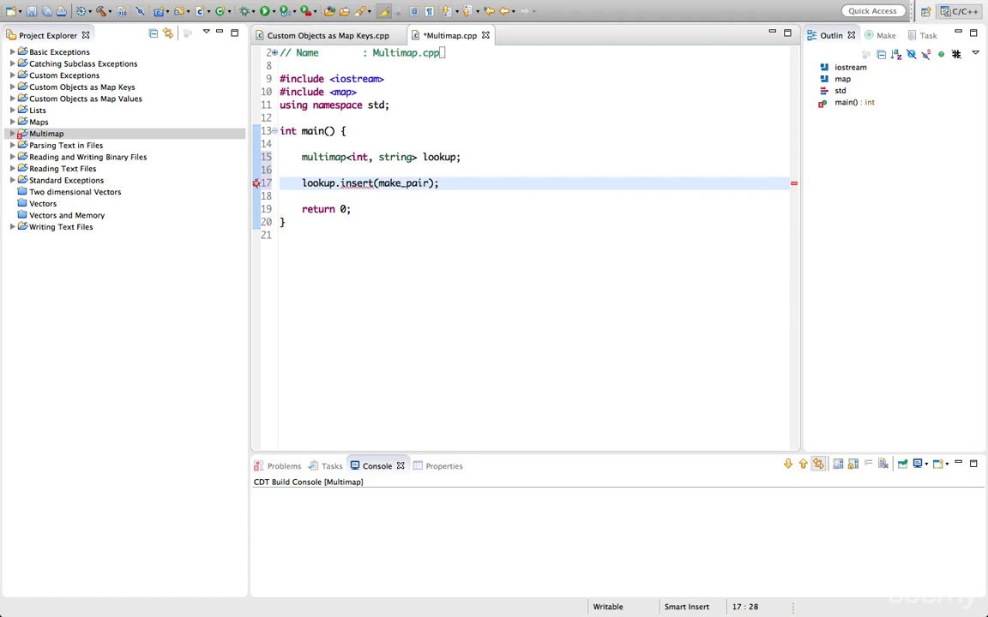
type("<>")
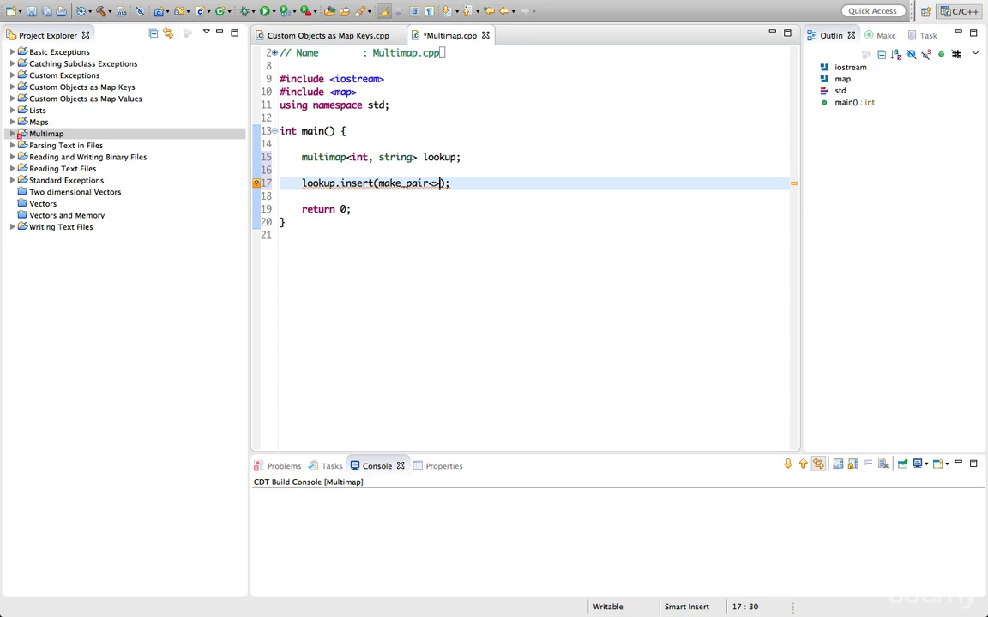
key("BackSpace")
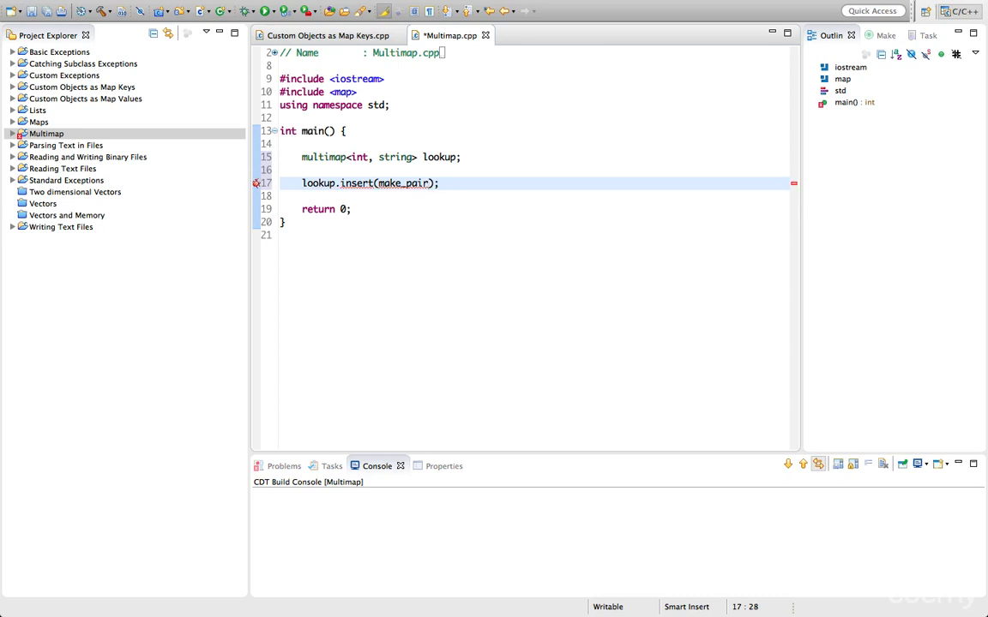
type("(")
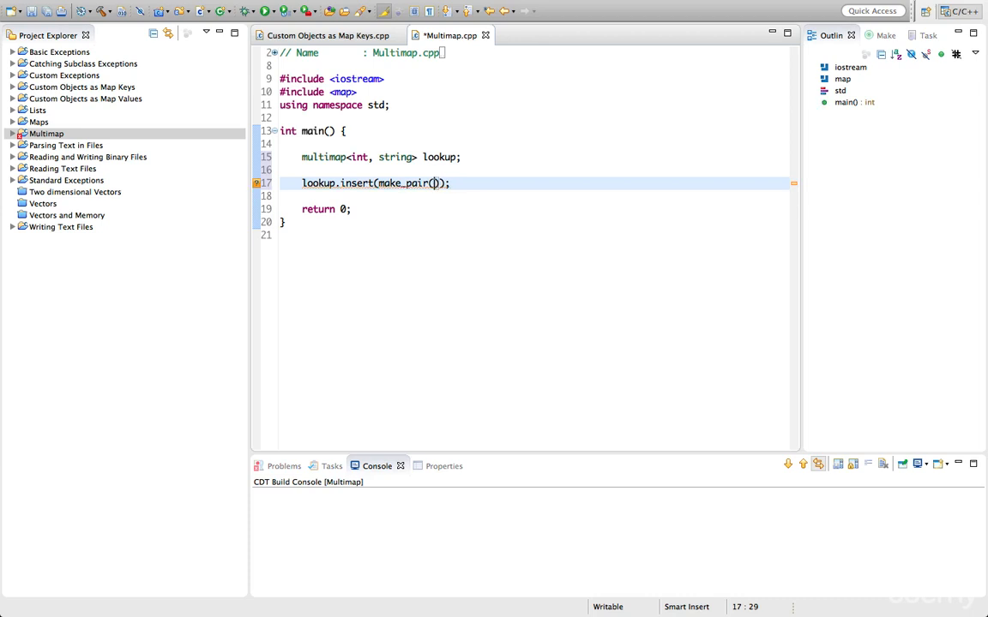
type("30, \"Mi")
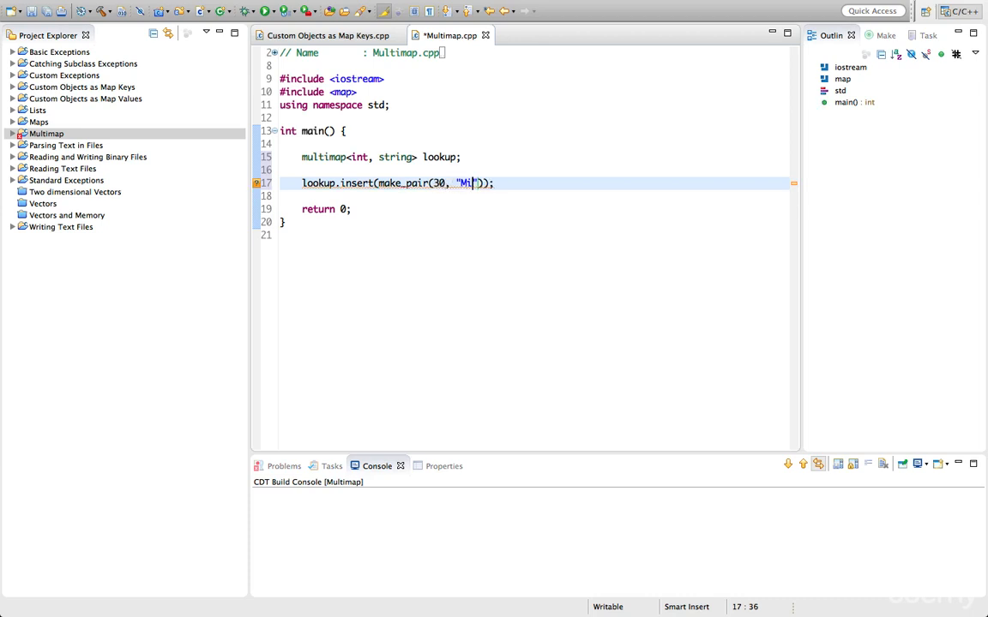
type("ke")
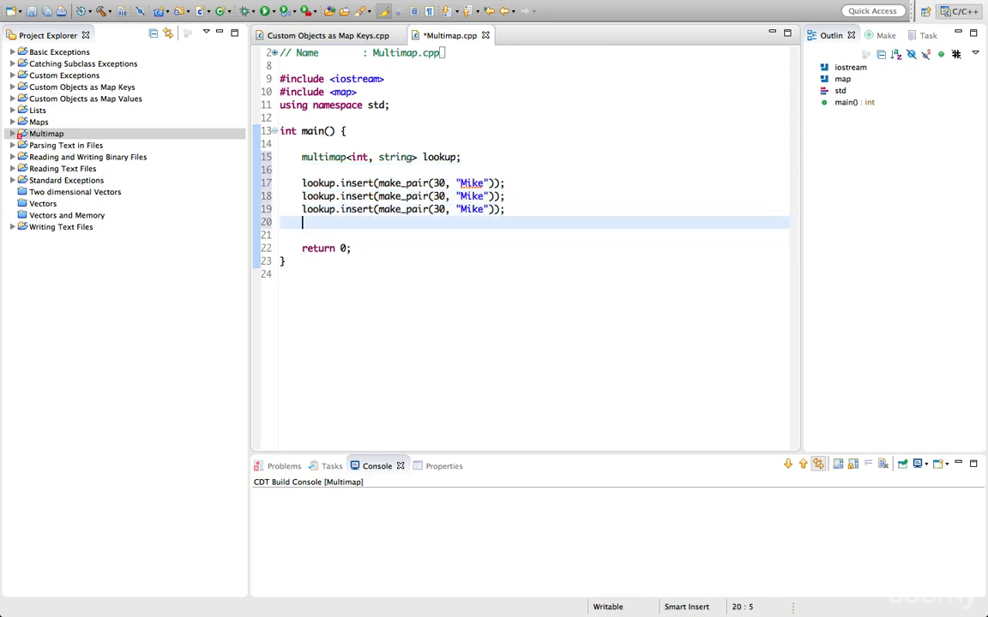
- Duplicate the insert line and edit the entries to 10 Vicky, 30 Raj and 20 Bob
type("lookup.insert(make_pair(30, \"Mike\"));")
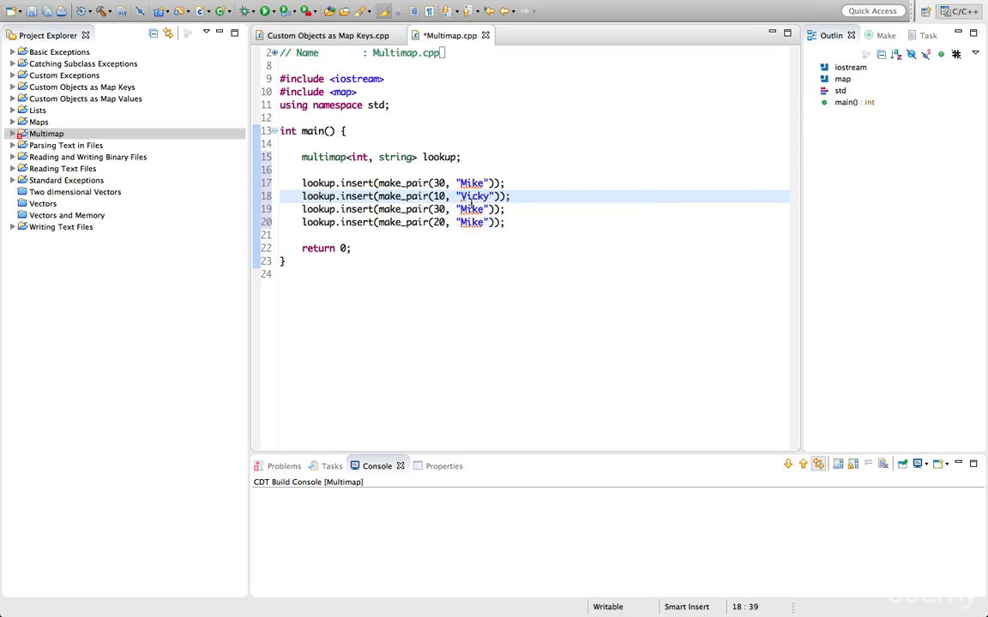
type("Raj")
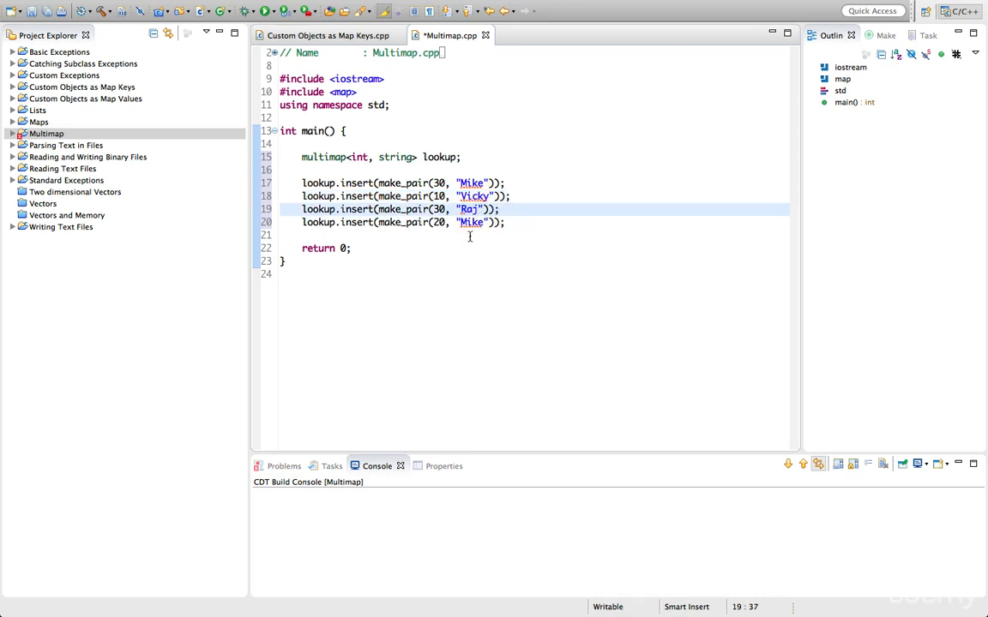
left_click(470, 223)
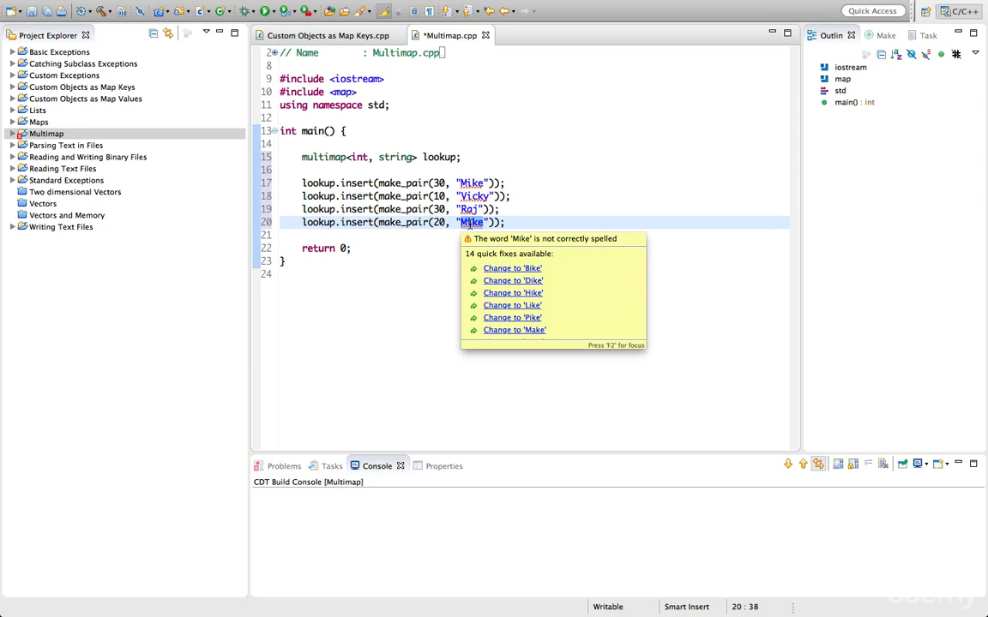
type("Bgb")
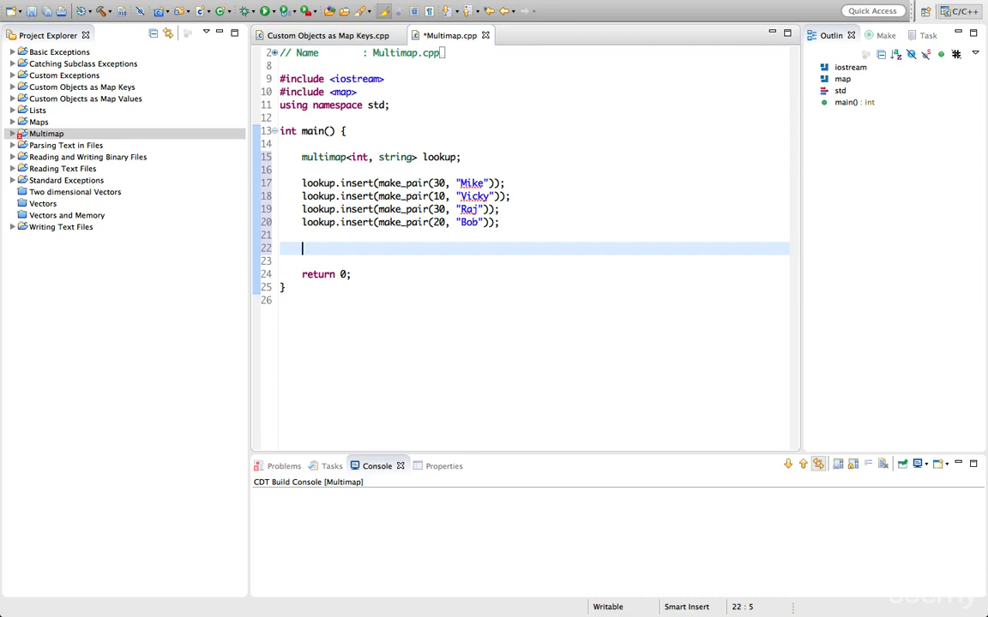
- Write a for loop header with multimap<int, string>::iterator it from lookup.begin() to lookup.end()
type("for(")
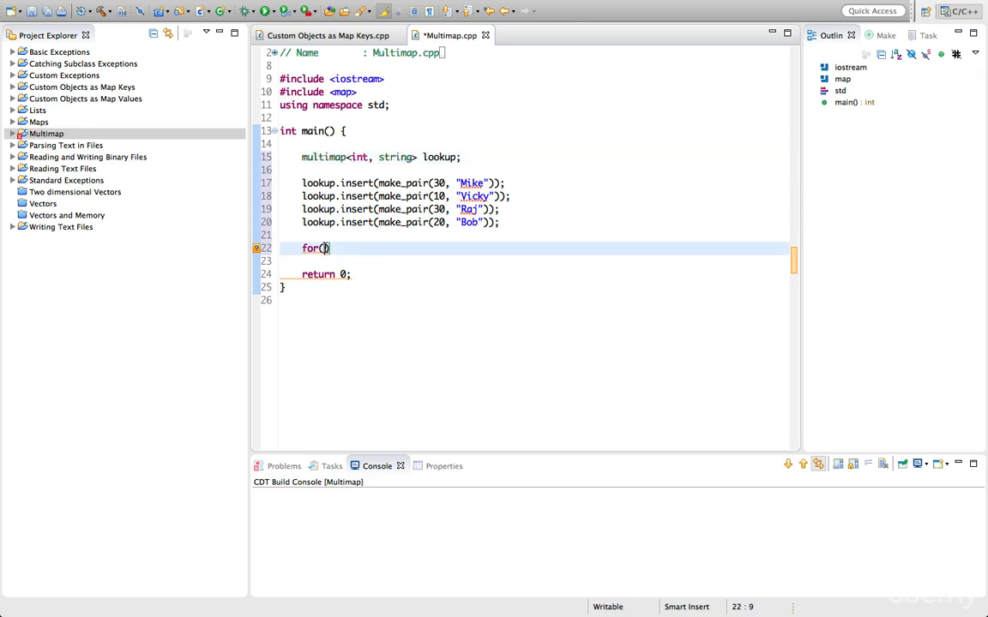
type("multimap<int, string>::iterator")
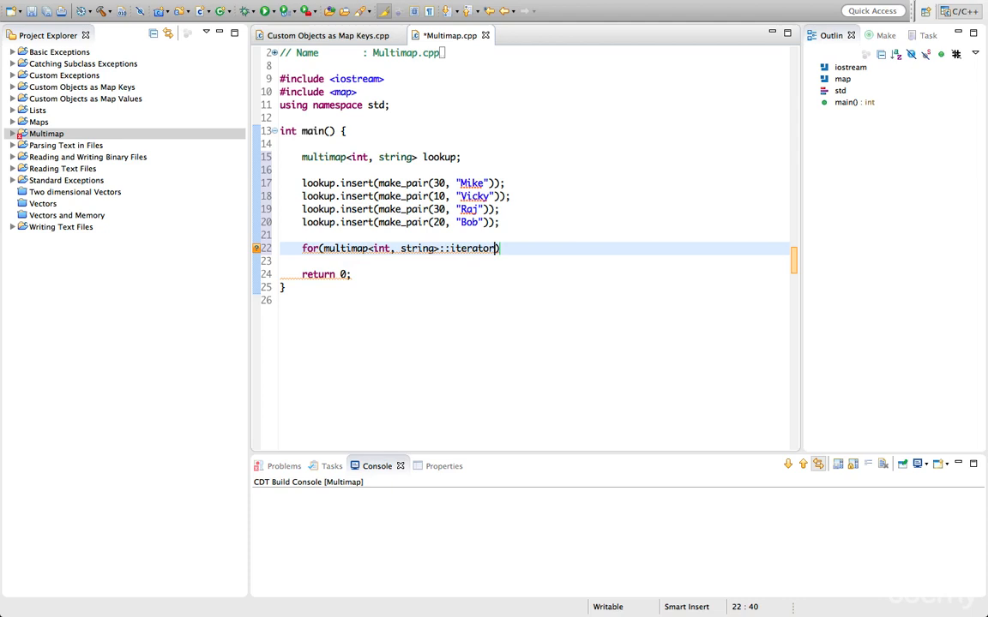
type("it=lookup.begin")
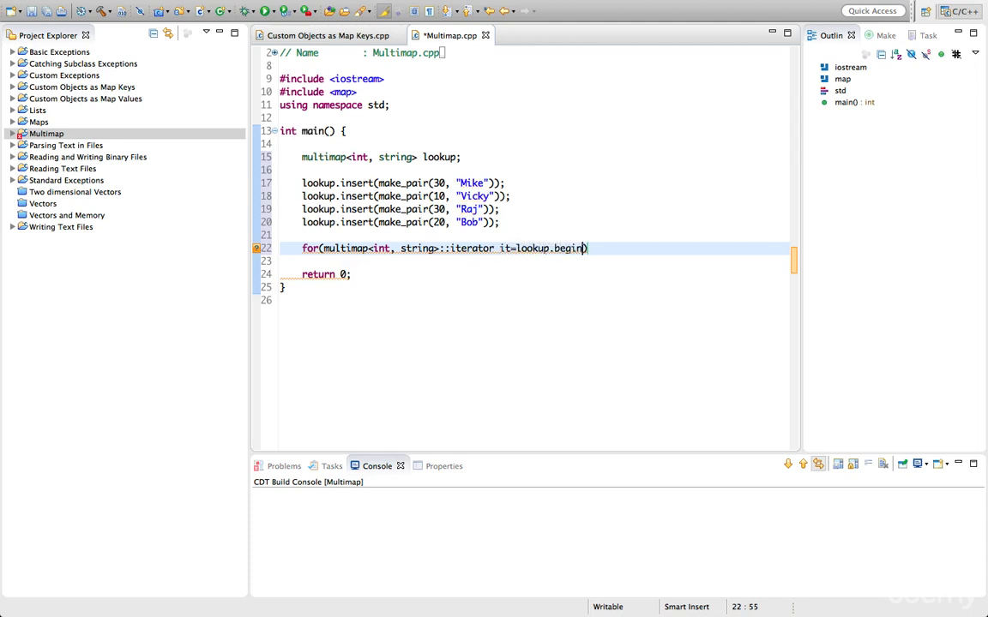
type("();")
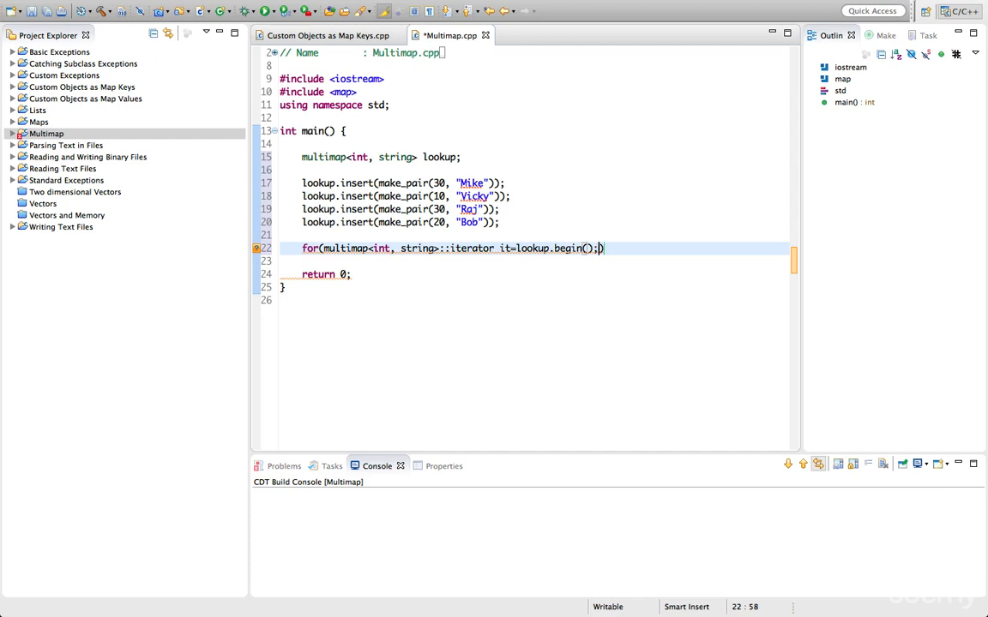
type("i)")
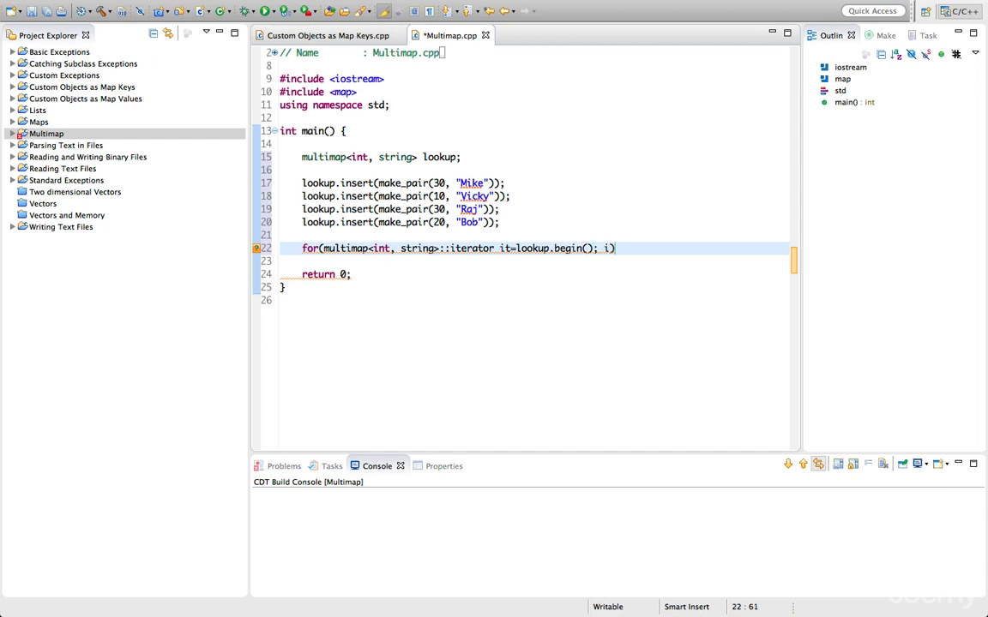
type("it != lookup")
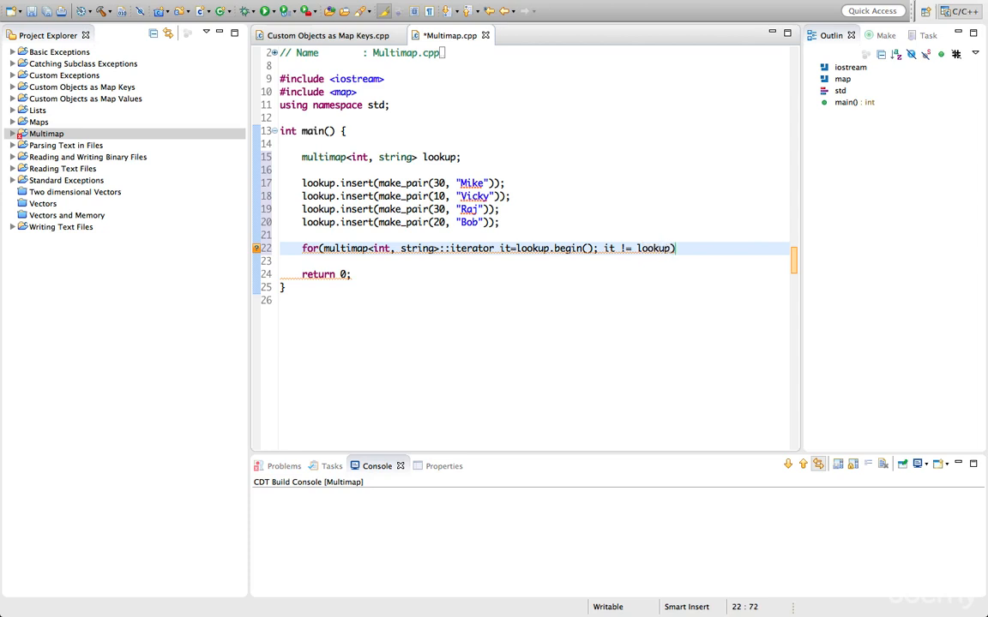
type("end()")
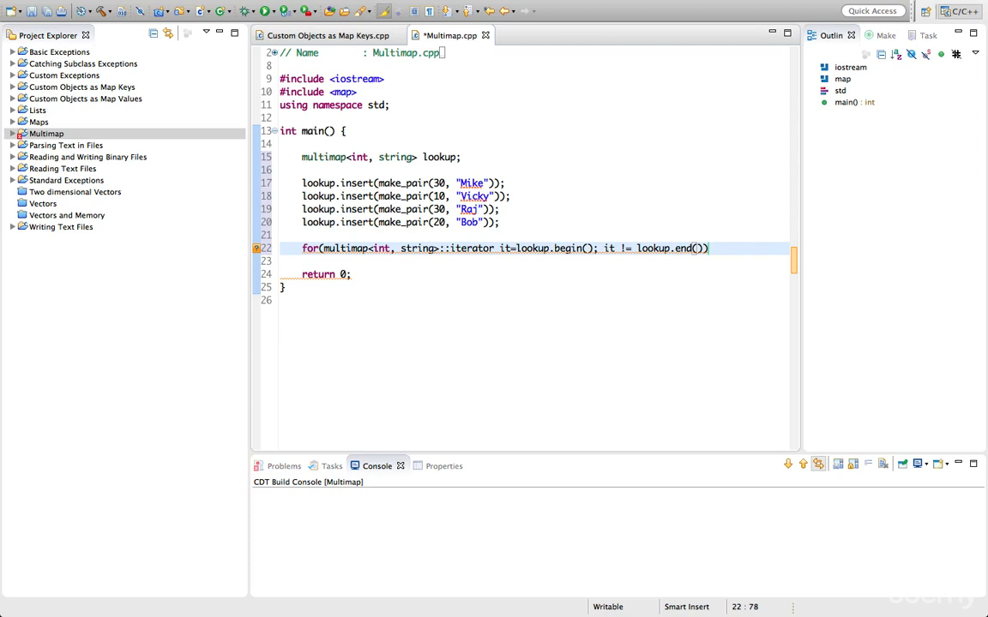
type(";")
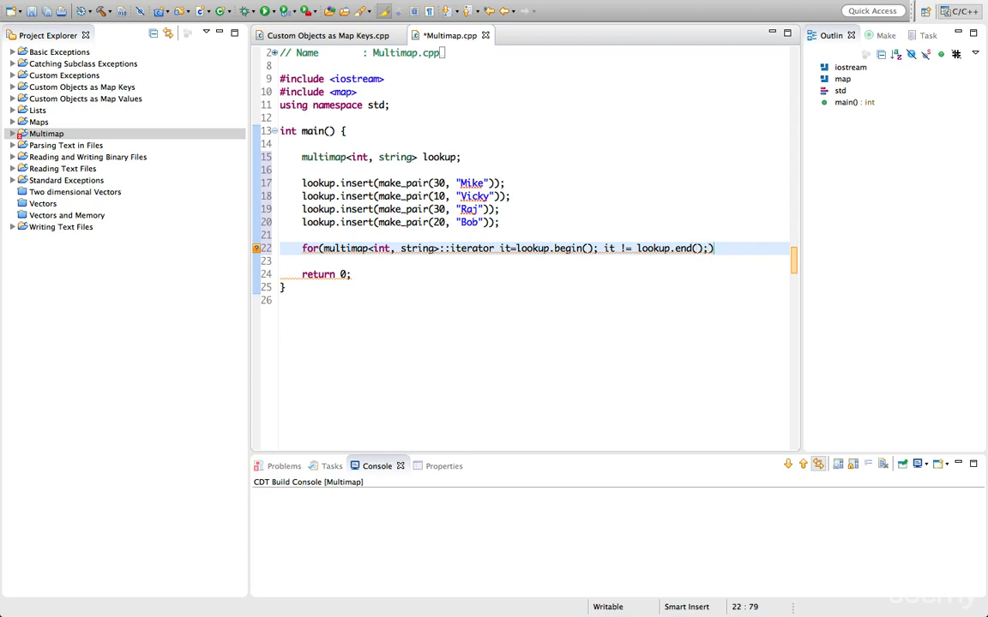
type("it++")
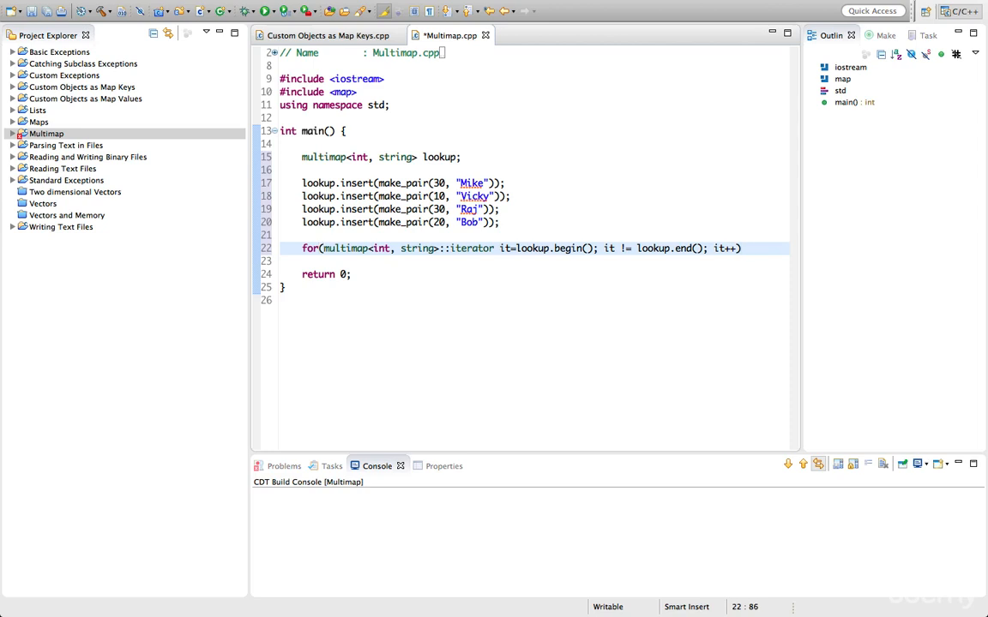
type("{")
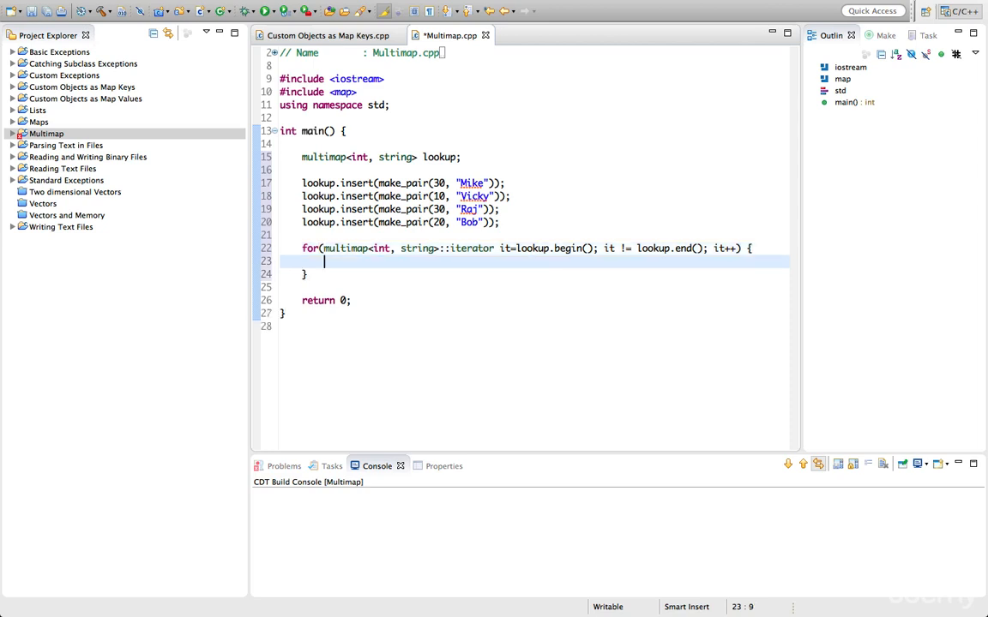
- In the loop body print it->first, a colon, it->second and endl with cout
type("cout <<")
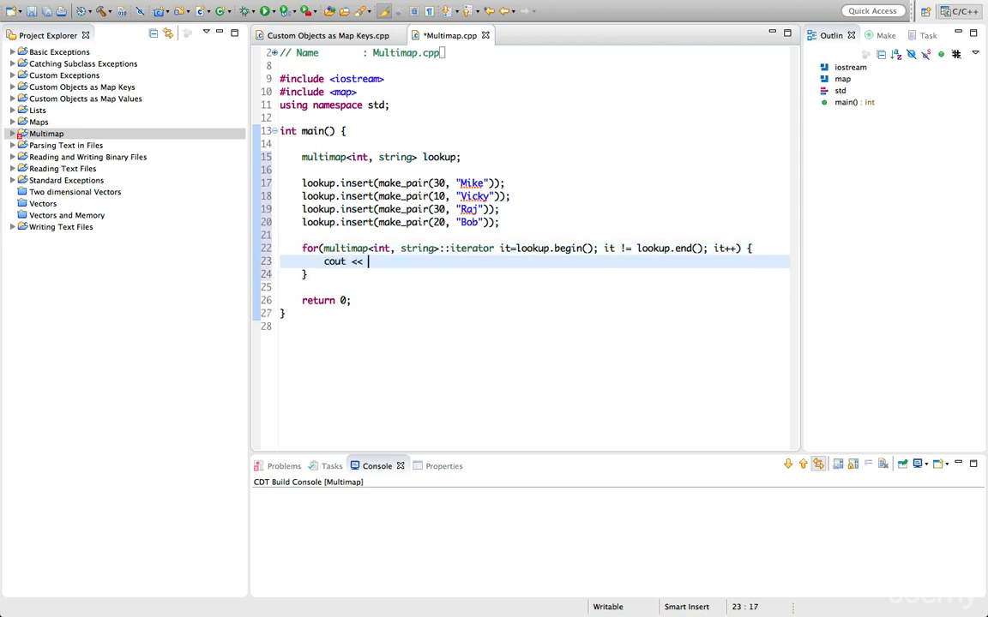
type("it->f")
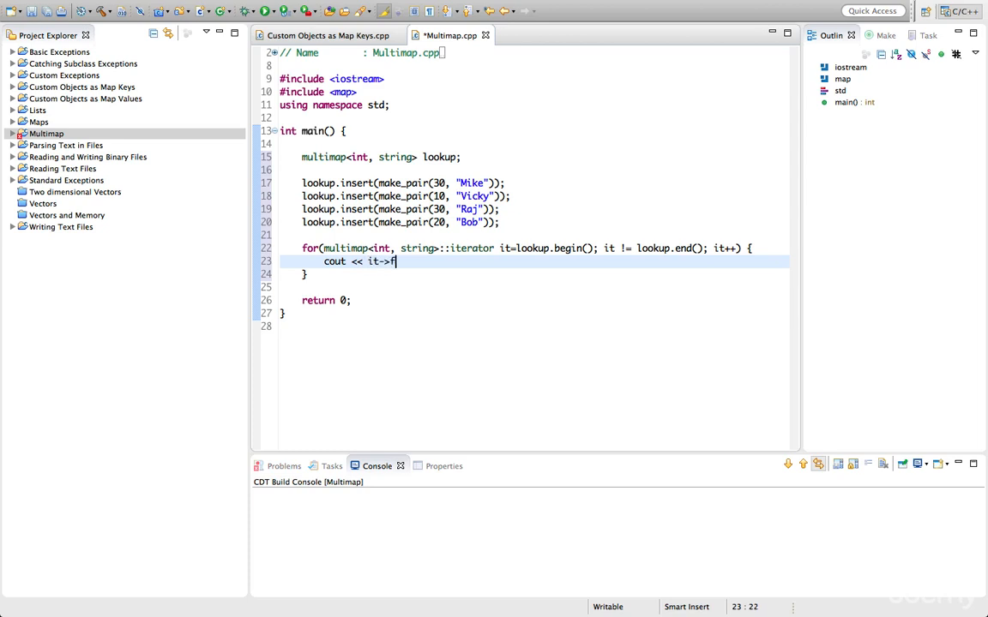
type("irst << \": \" it")
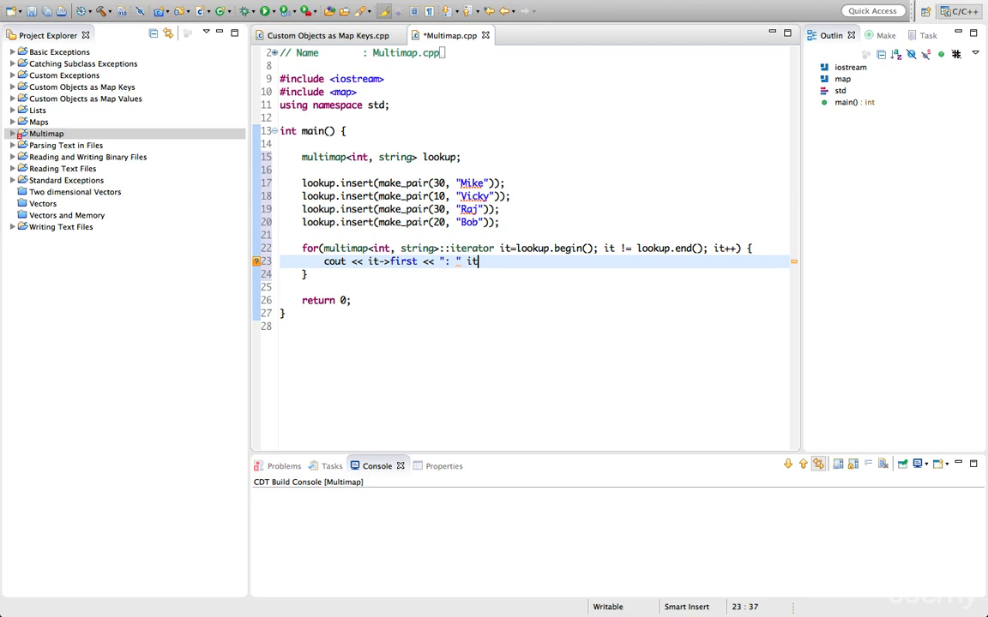
type("->second")
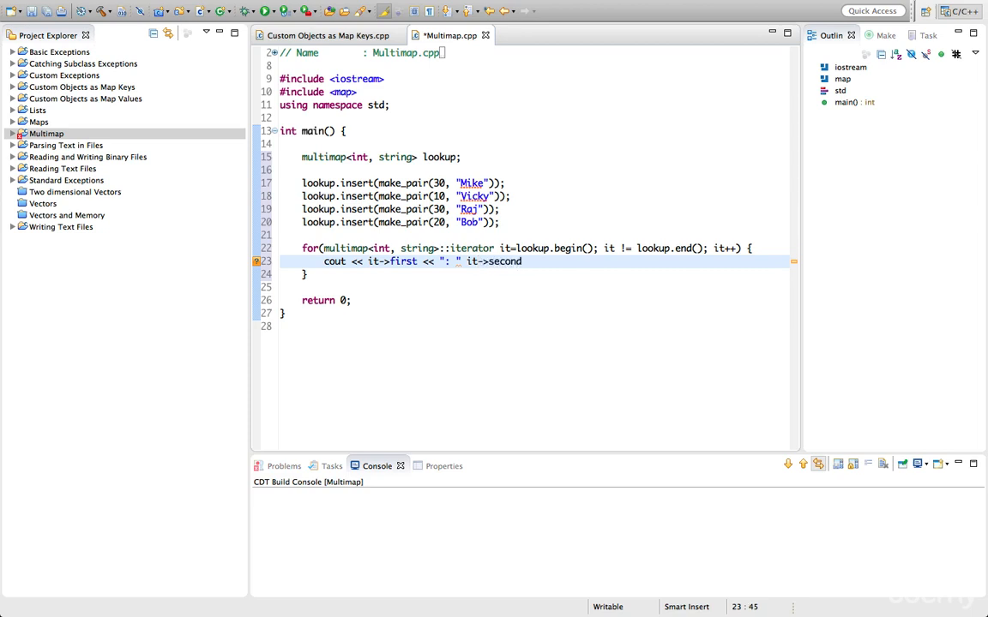
type("<< endl")
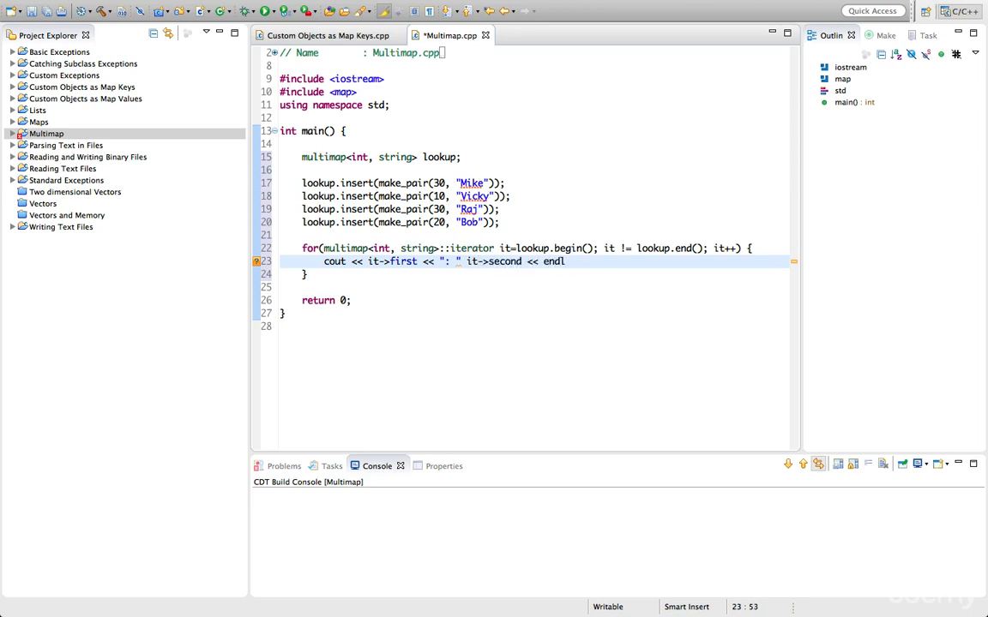
type(";")
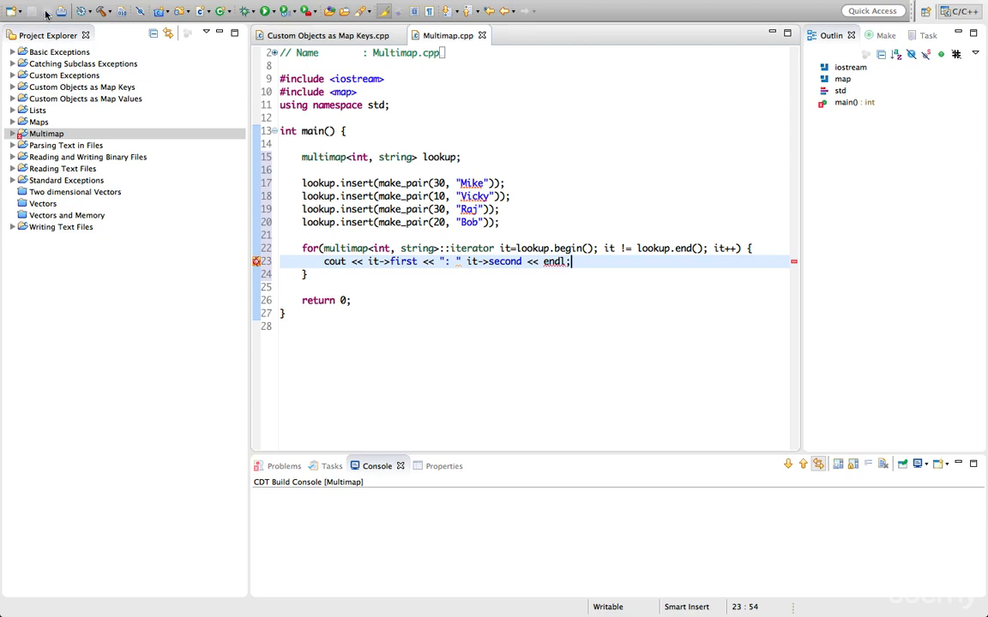
mouse_move(271, 292)
type("<< ")
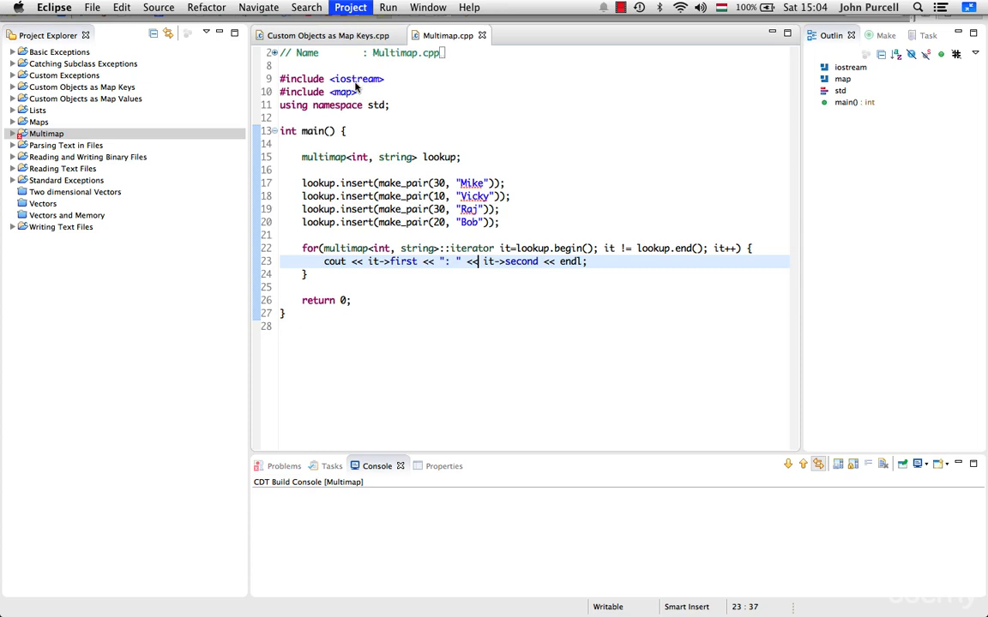
- Run the program to list 10: Vicky, 20: Bob, 30: Mike, 30: Raj and place the caret after the loop
left_click(267, 11)
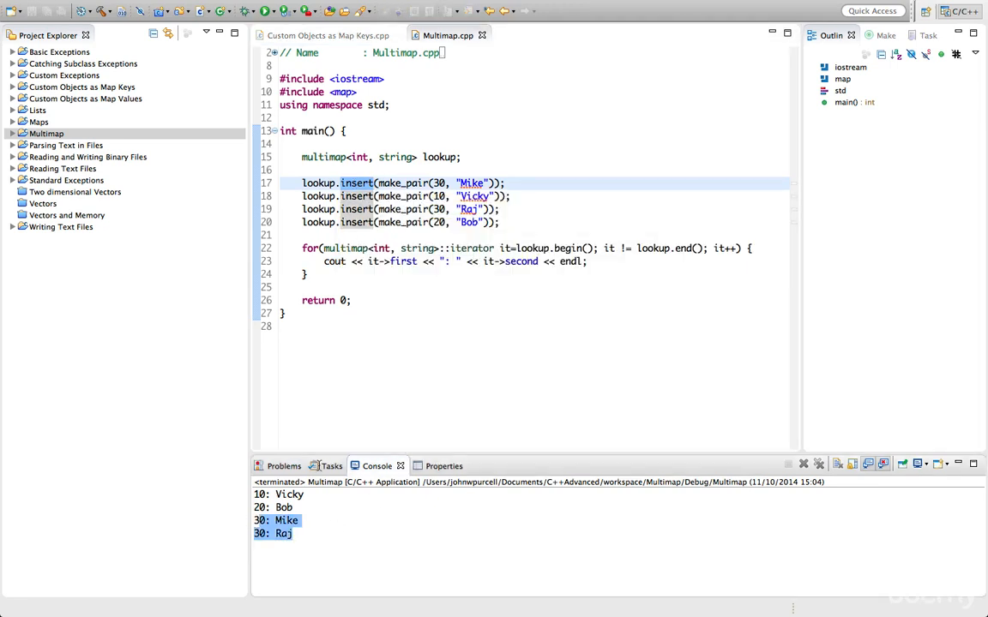
left_click(300, 209)
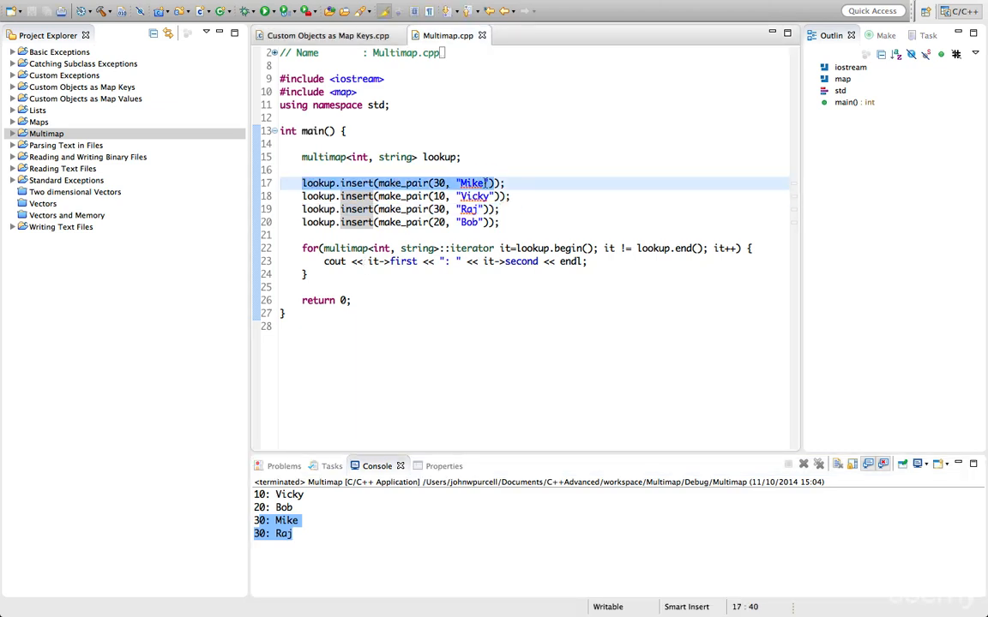
left_click(466, 210)
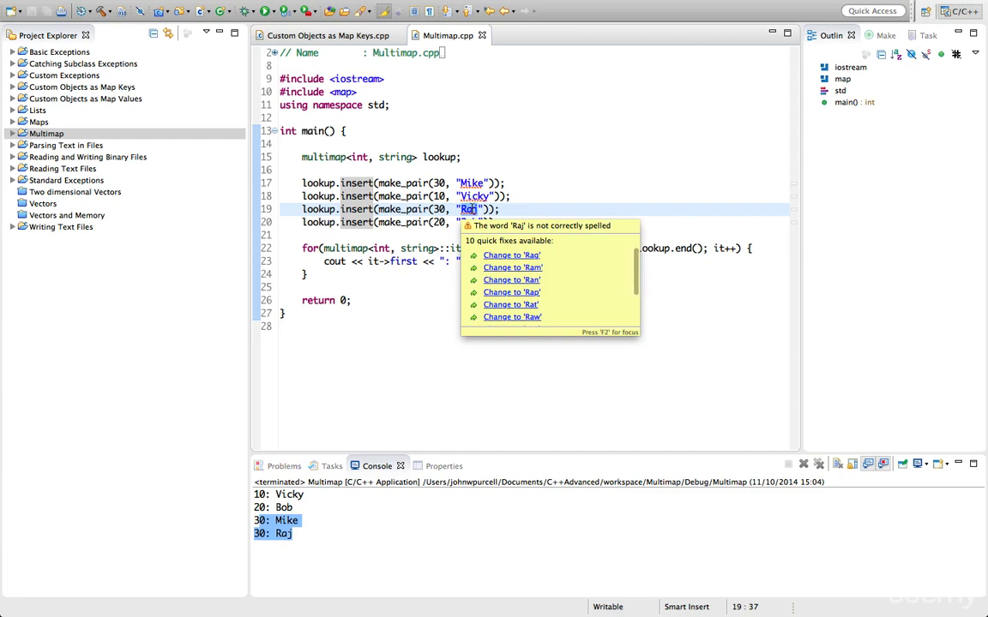
left_click(481, 182)
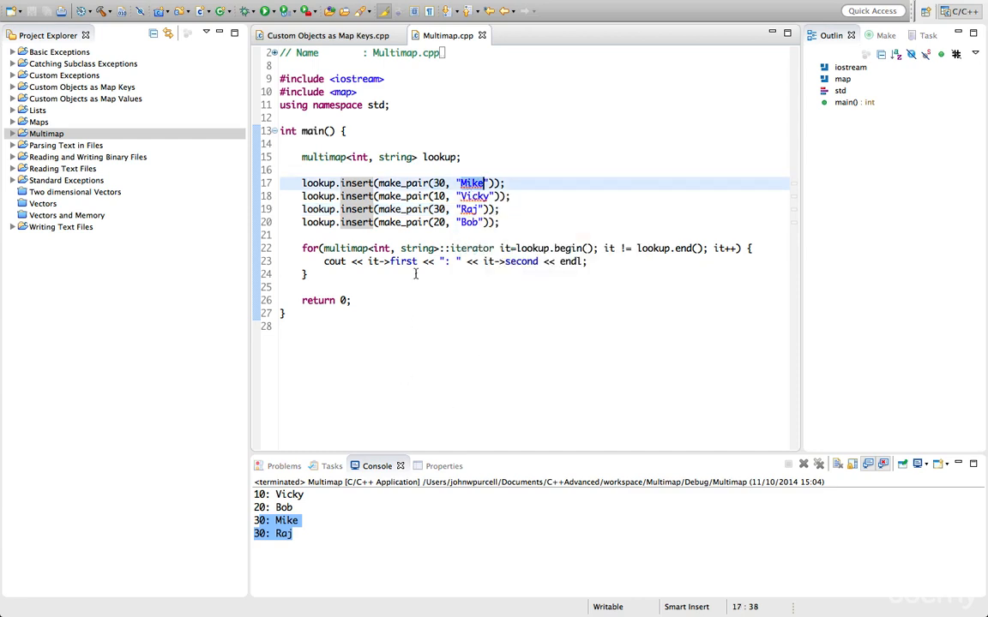
left_click(382, 274)
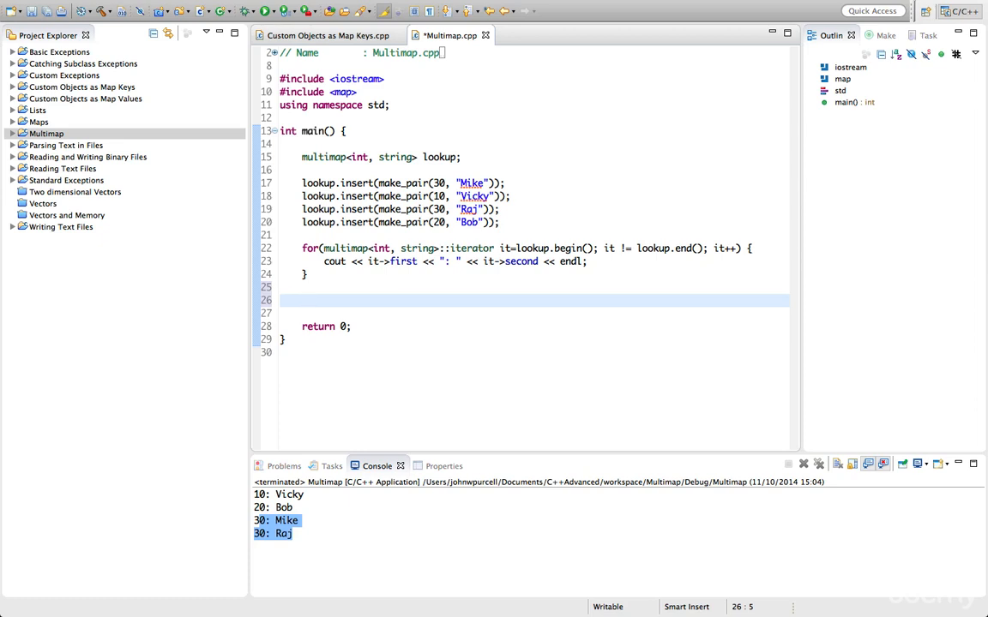
- Write a second loop from lookup.find(10) to lookup.end() printing each key and name
left_click(302, 300)
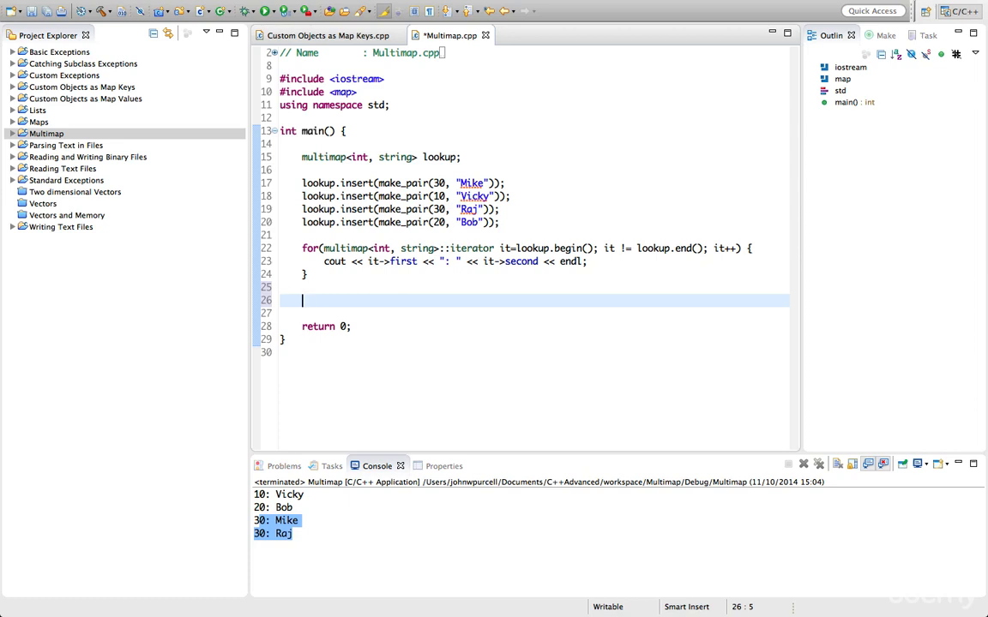
type("for(")
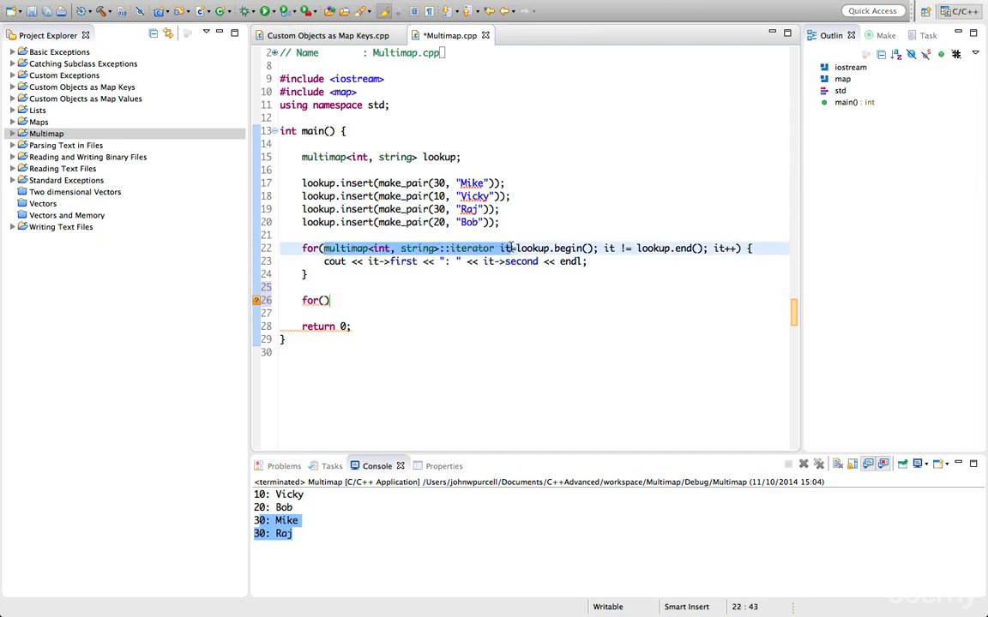
type("multimap<int, string>::iterator it")
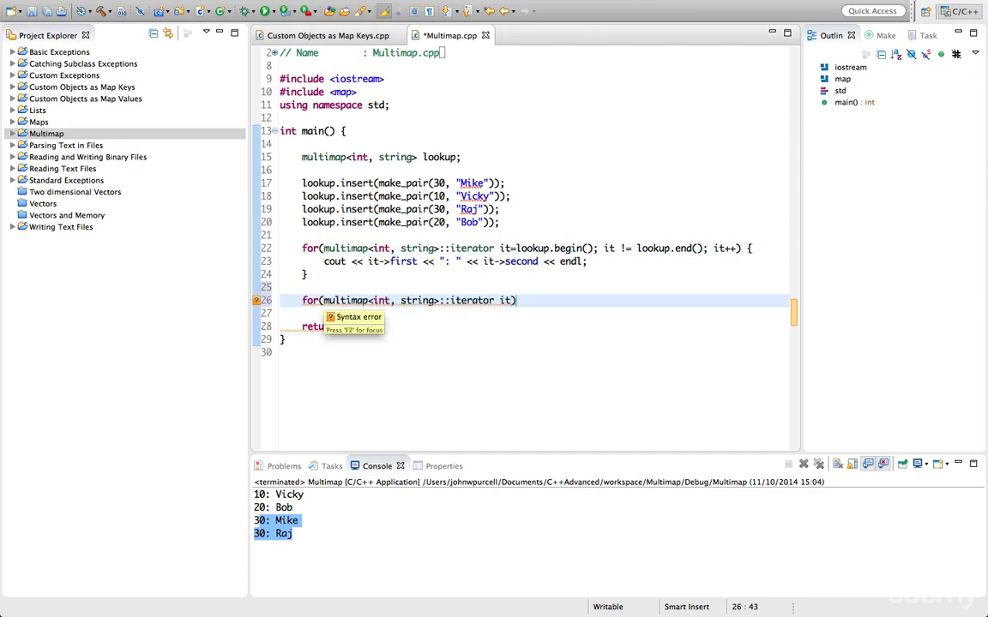
type("=lookup.")
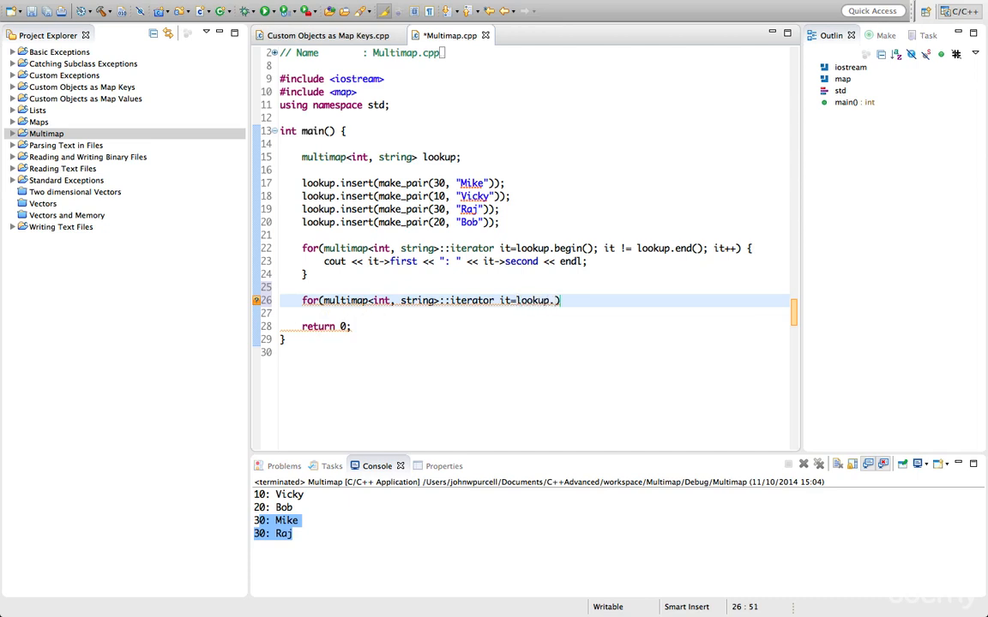
type("find()")
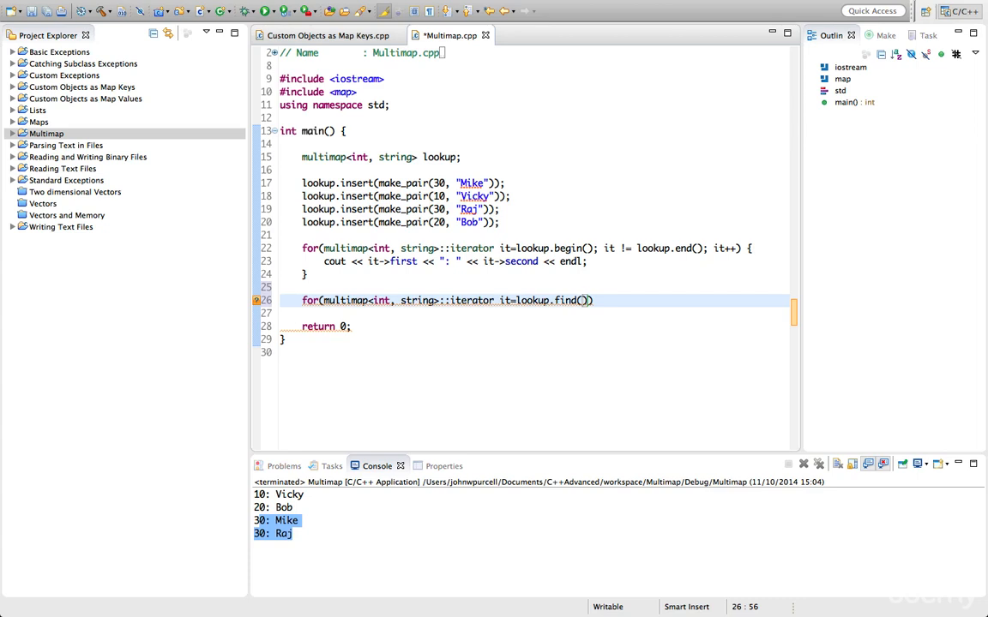
type("10")
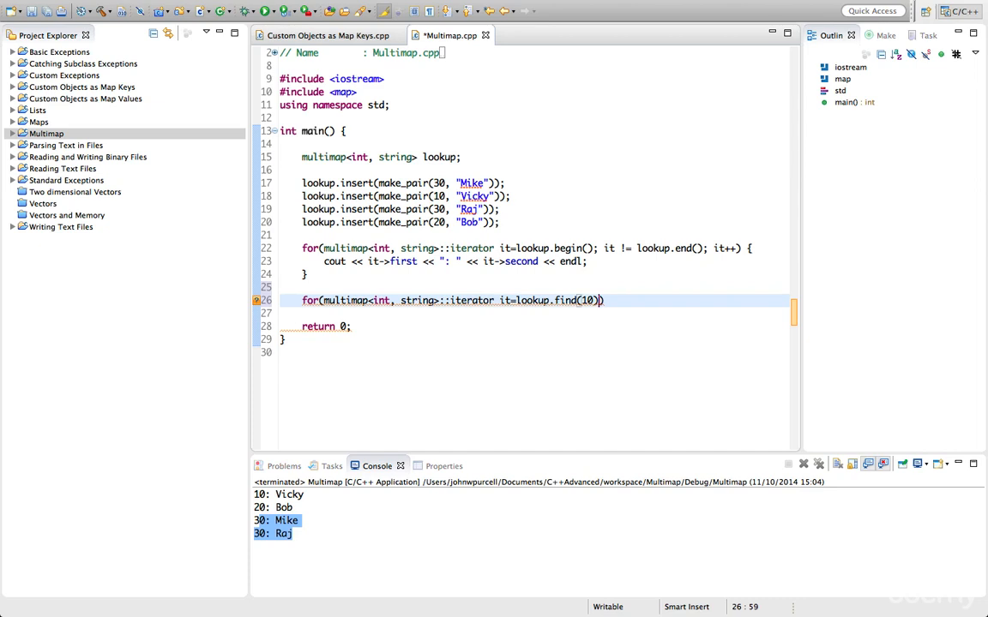
type("; it)")
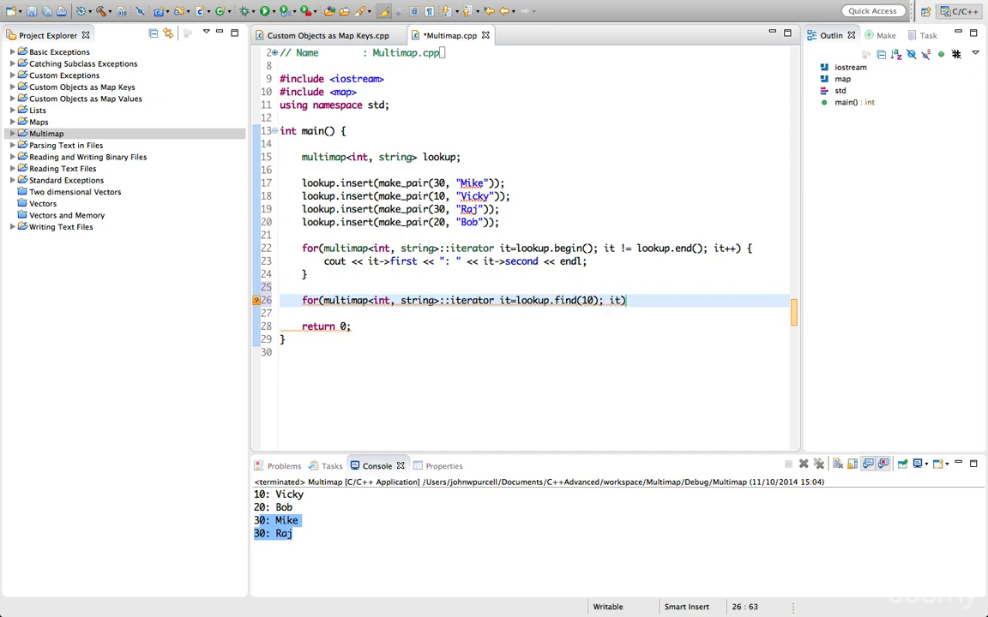
type("!= lookup.end(")
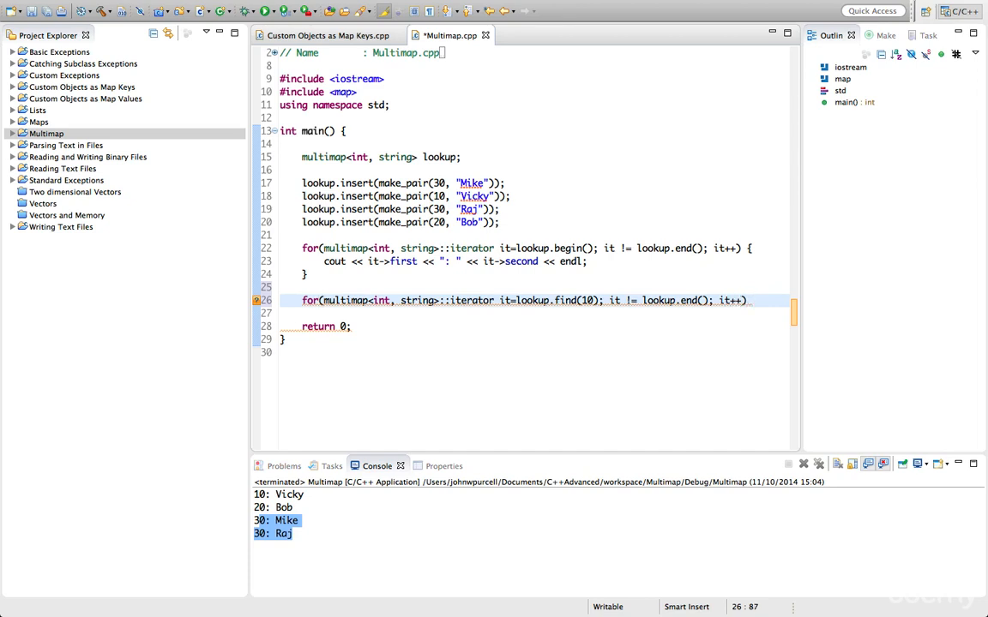
type("{")
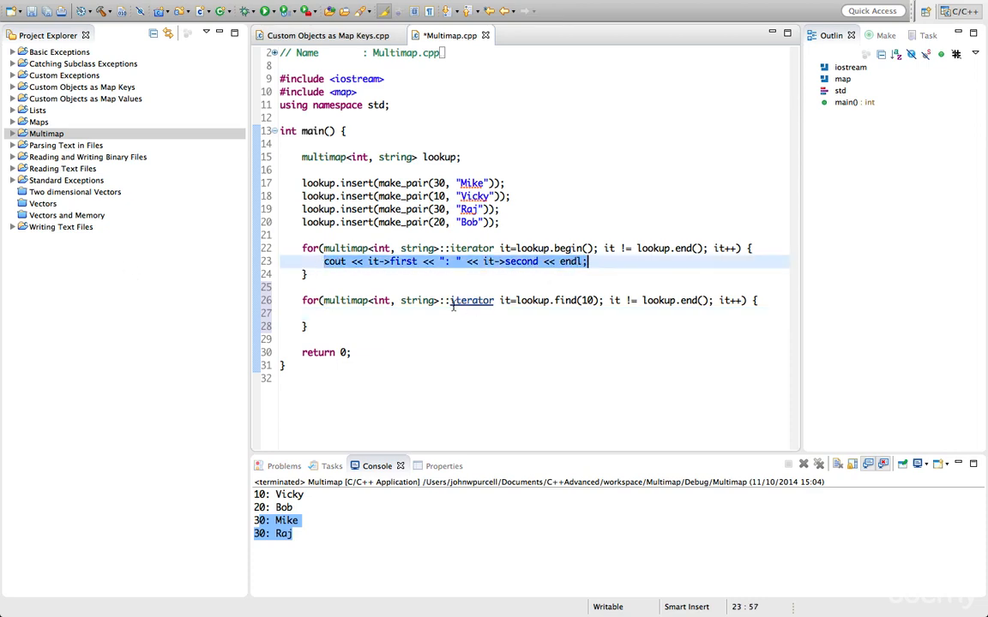
type("cout << it->first << \": \" << it->second << endl;")
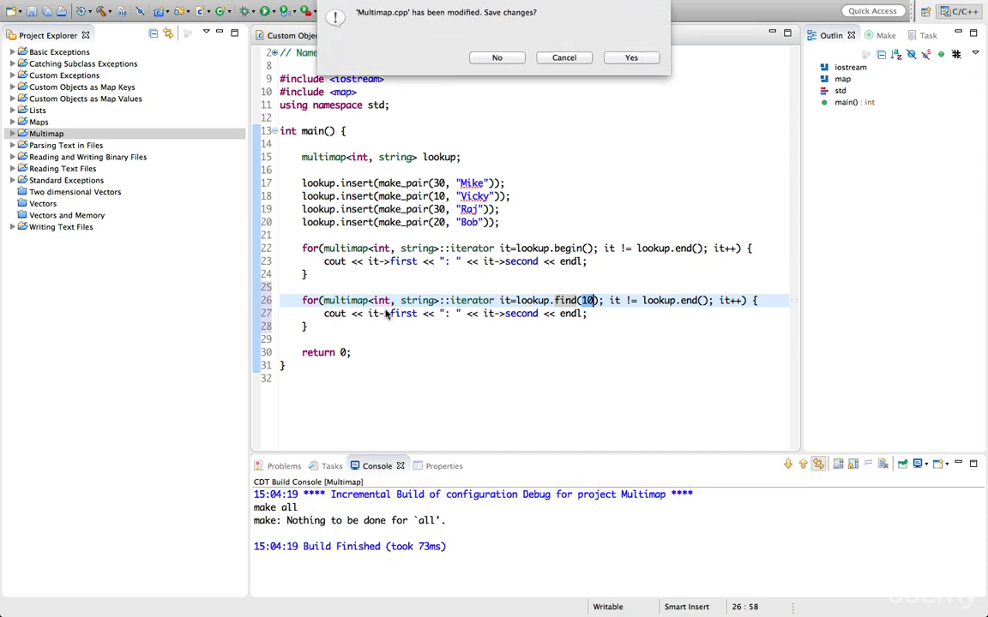
- Add cout << endl; between the loops and run, launching in the background, to get 20: Bob, 30: Mike, 30: Raj
left_click(631, 59)
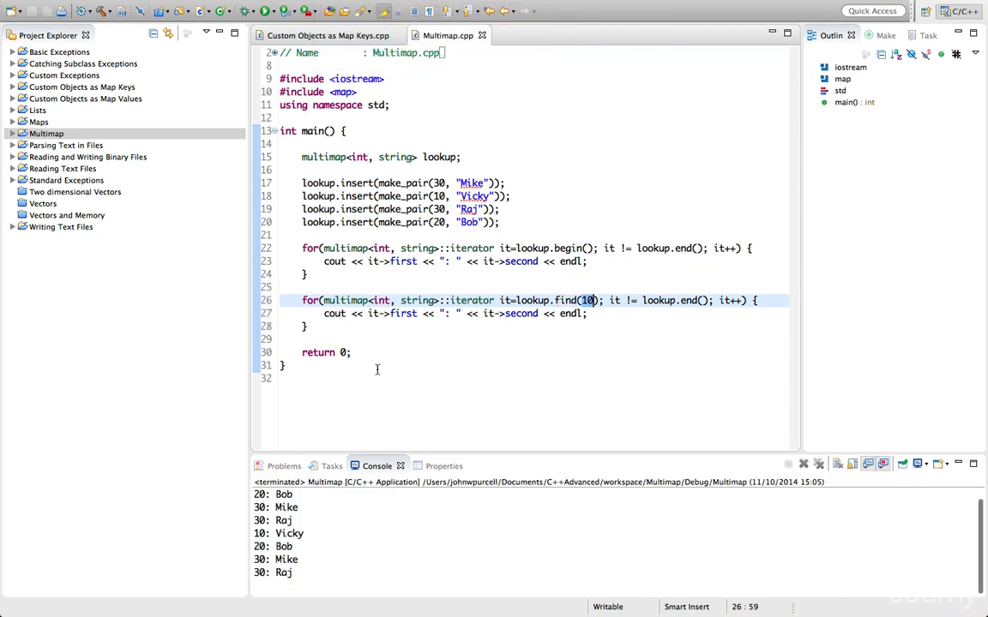
type("cout")
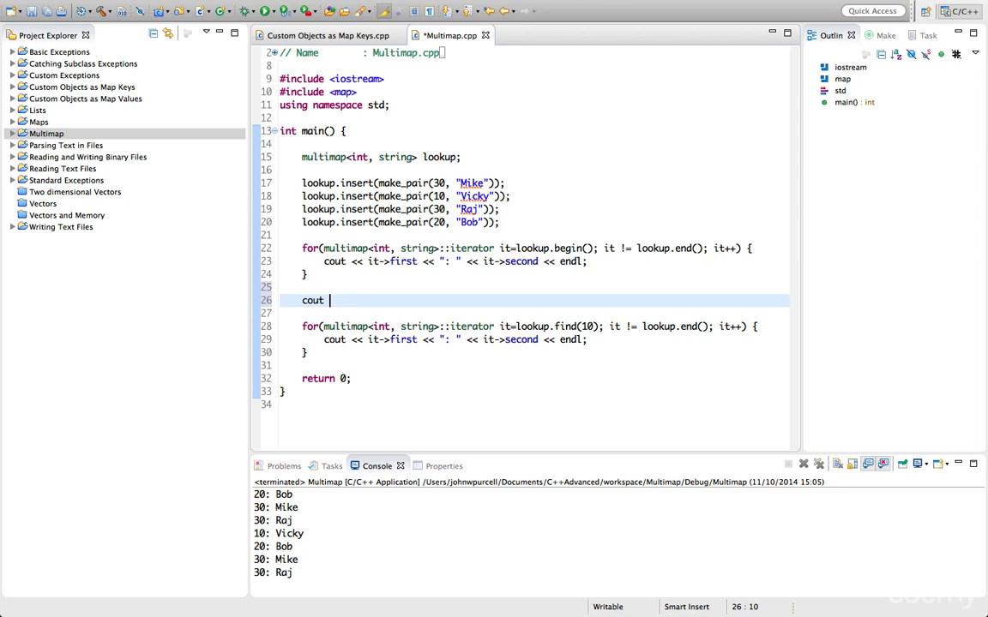
type("<< endl")
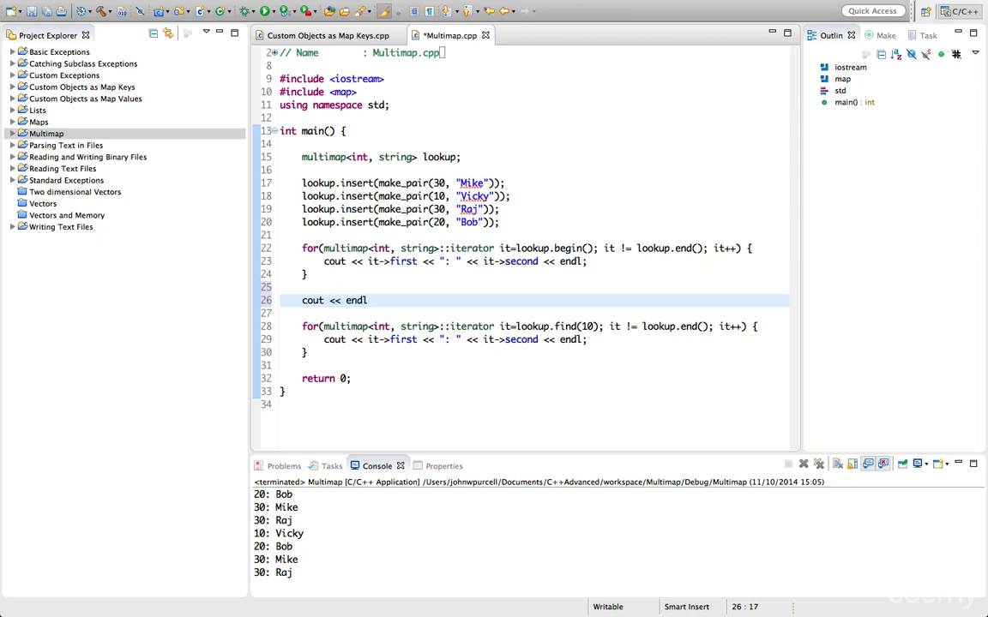
type(";")
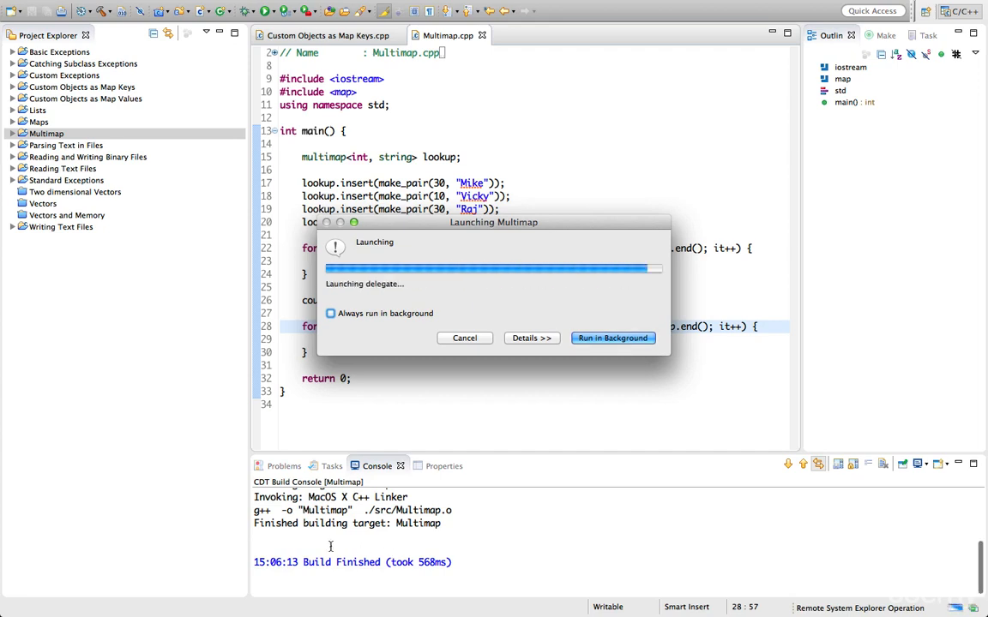
left_click(612, 338)
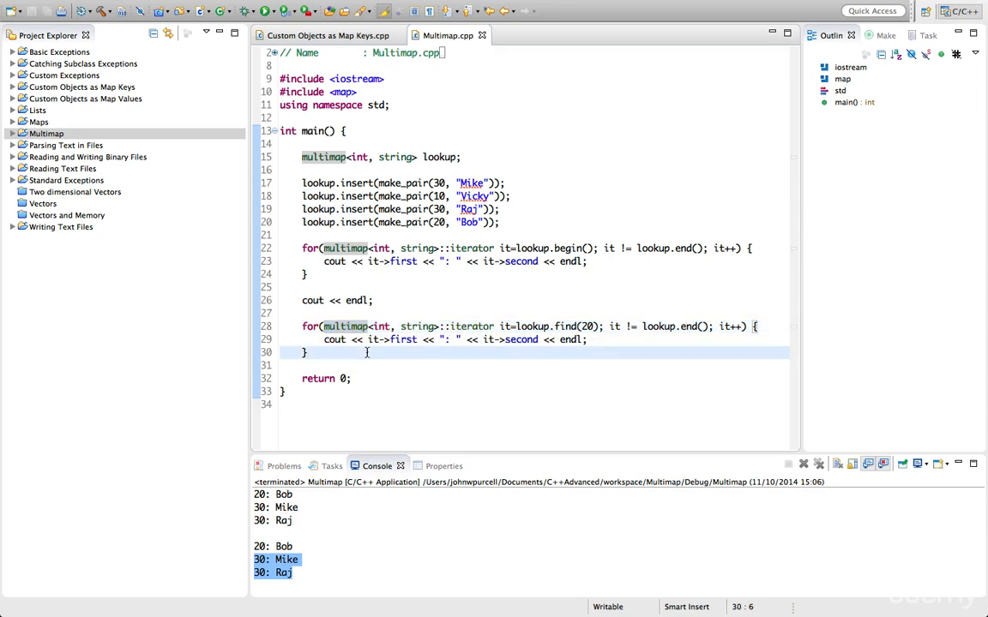
- Print a blank line, then declare pair of multimap iterators its = lookup.equal_range(30);
type("cout << endl;")
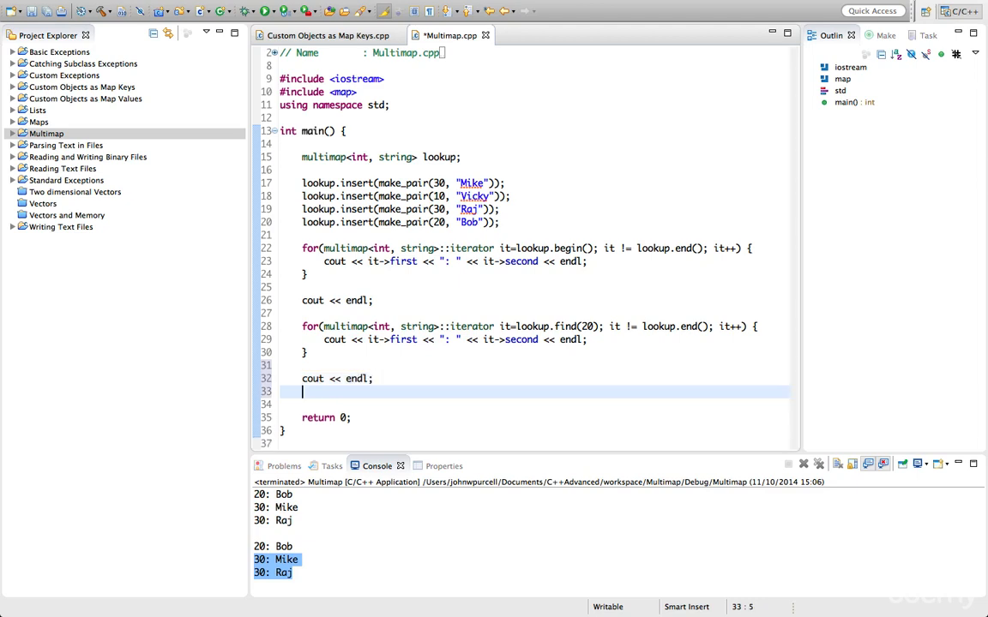
type("pair<>")
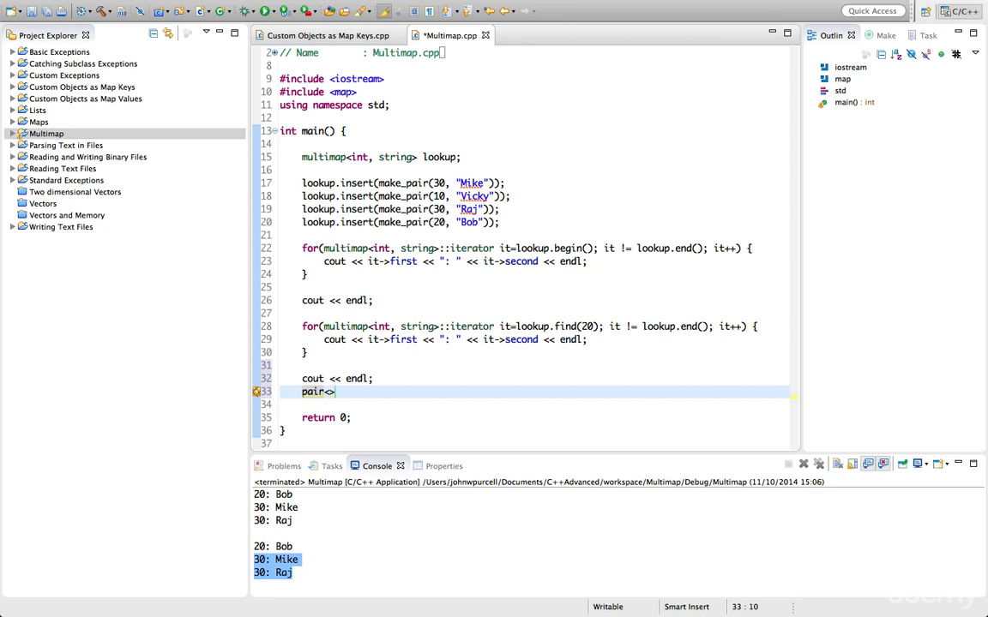
double_click(403, 182)
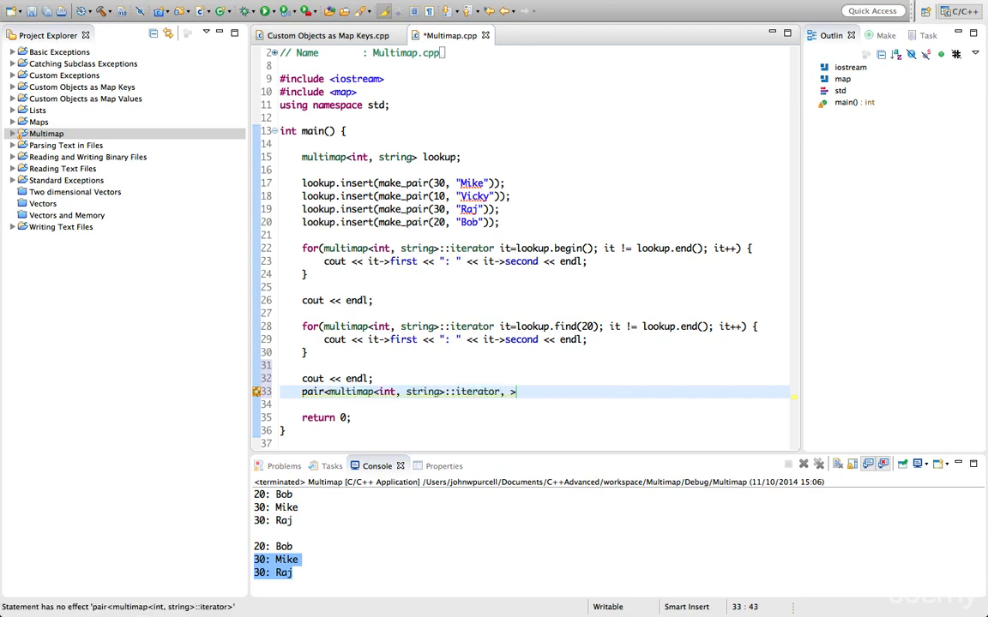
type("multimap<int, string>::iterator>")
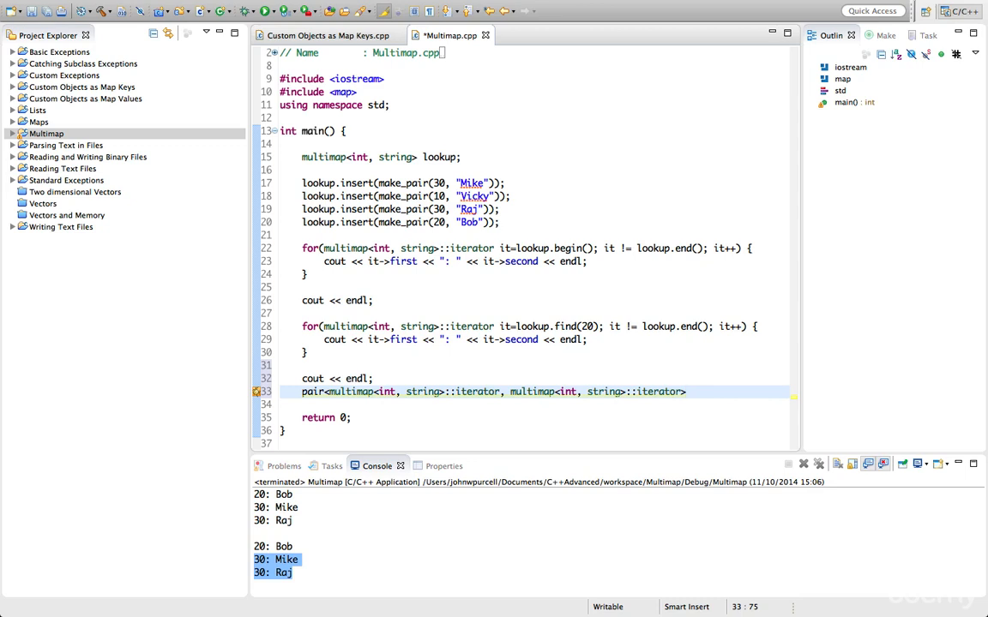
type("its")
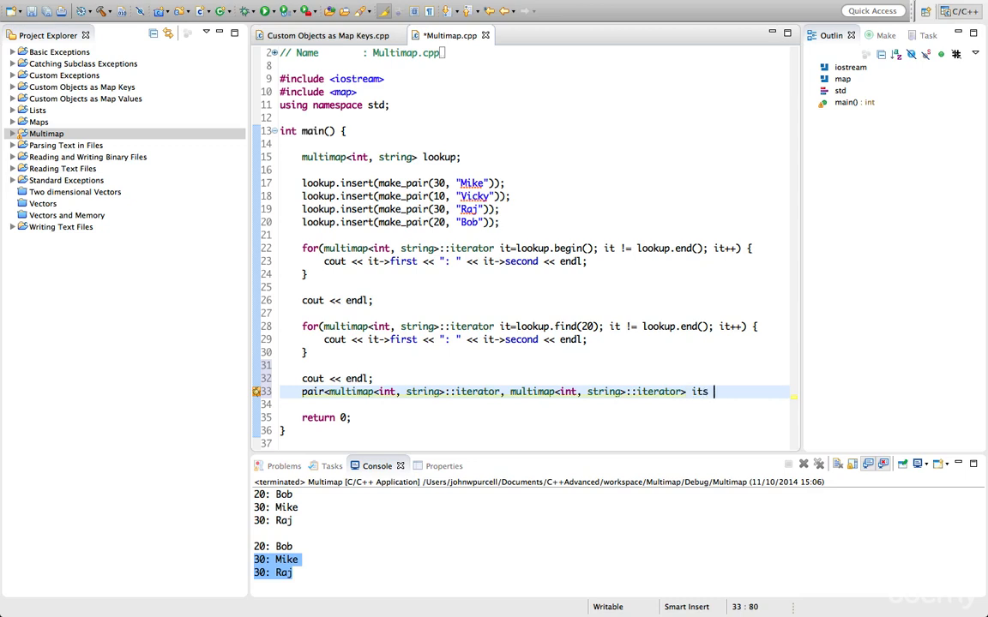
type("= loo")
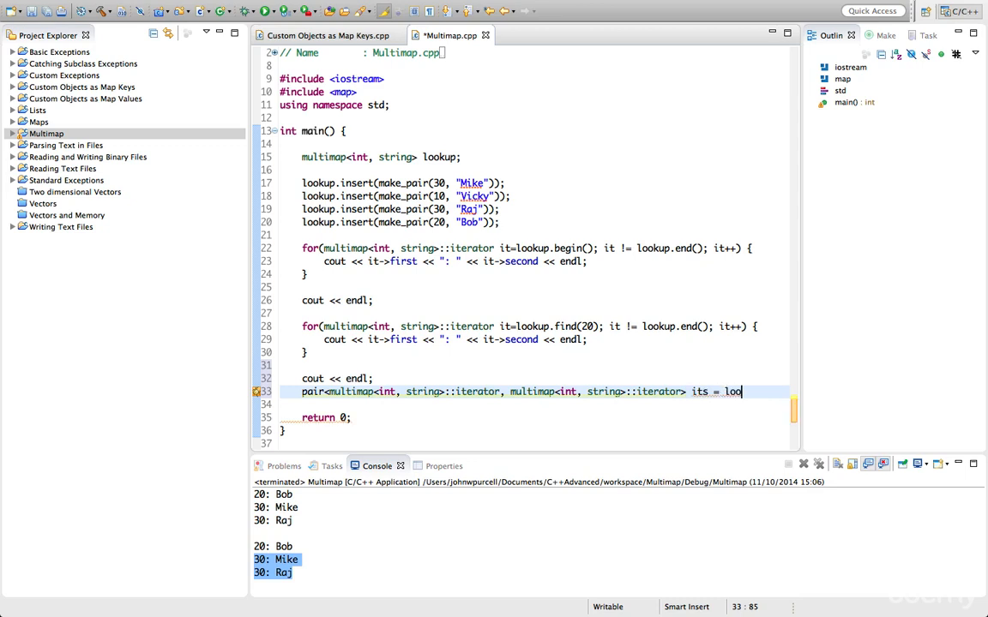
type("kup.equal_range(")
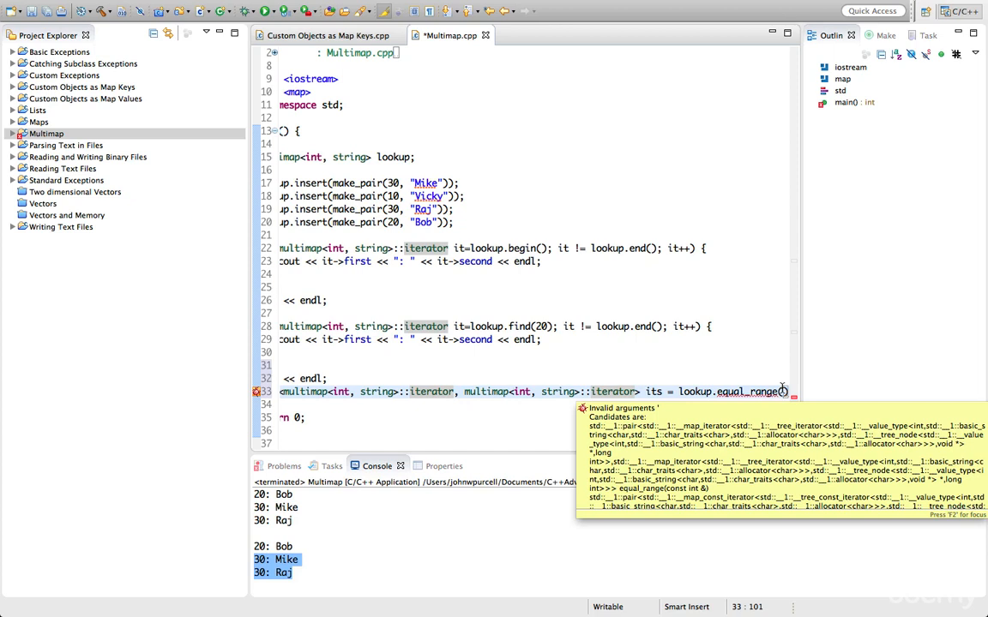
type("30)")
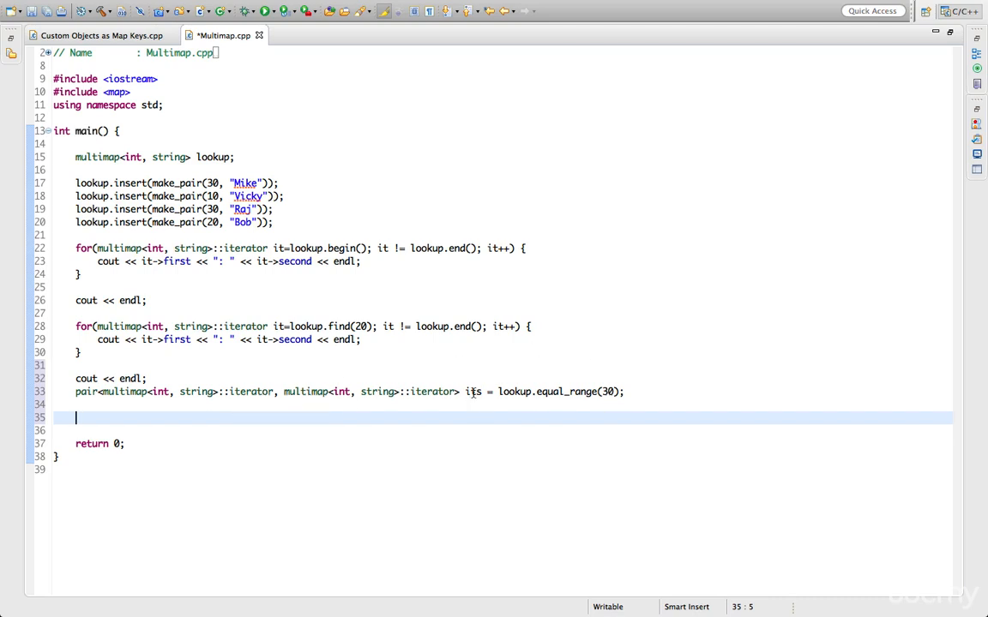
- Write a third loop running from its.first to its.second printing each key and name
double_click(474, 391)
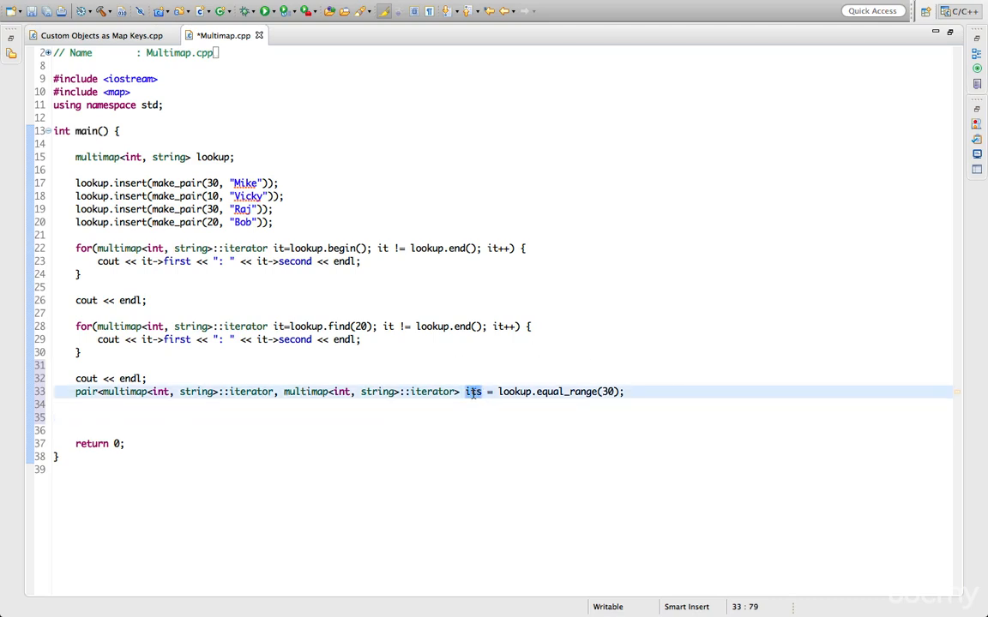
mouse_move(474, 391)
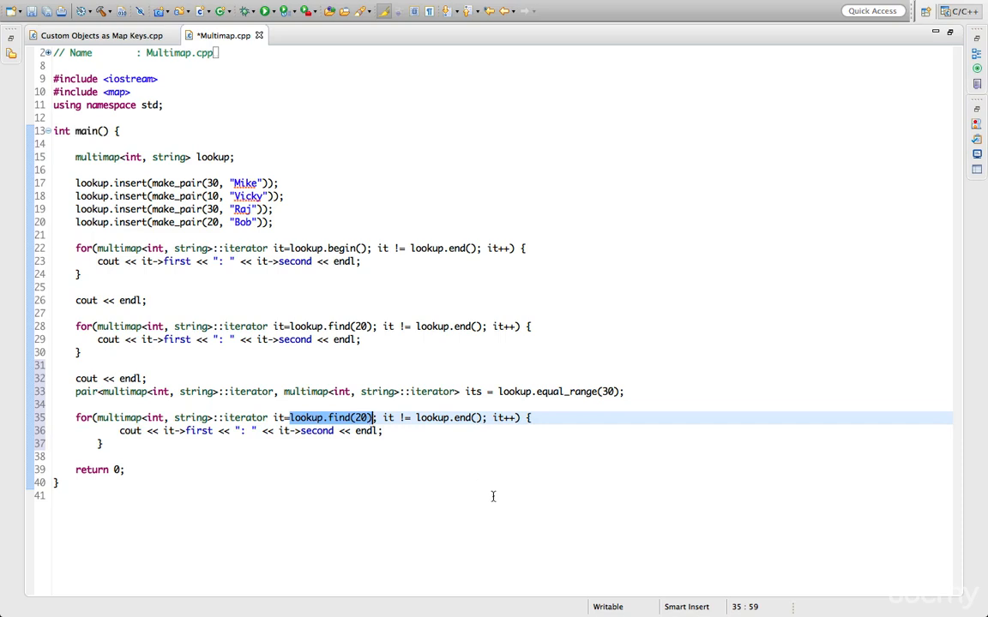
type("its")
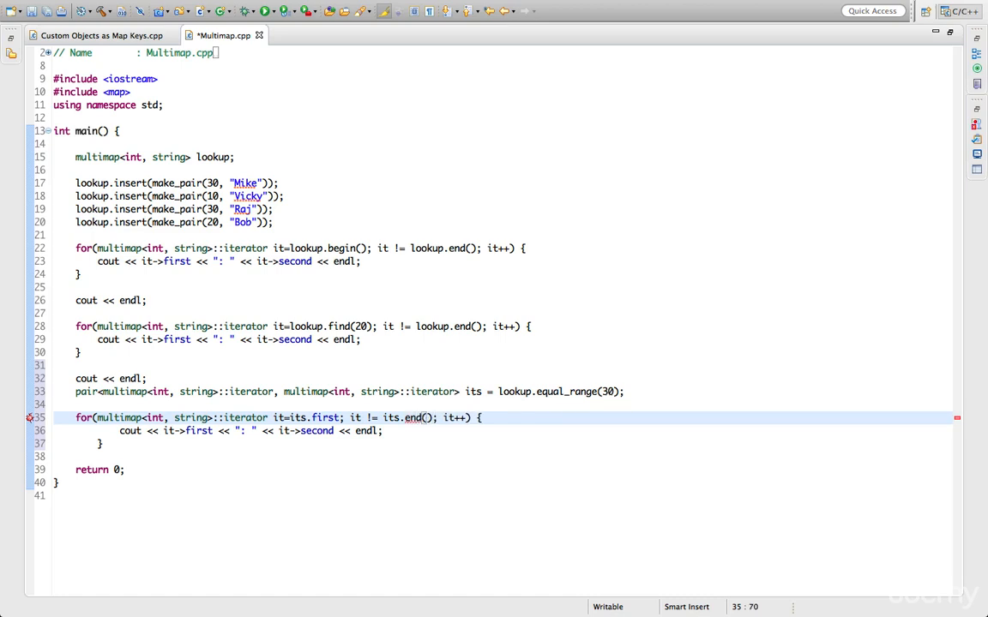
left_click(432, 418)
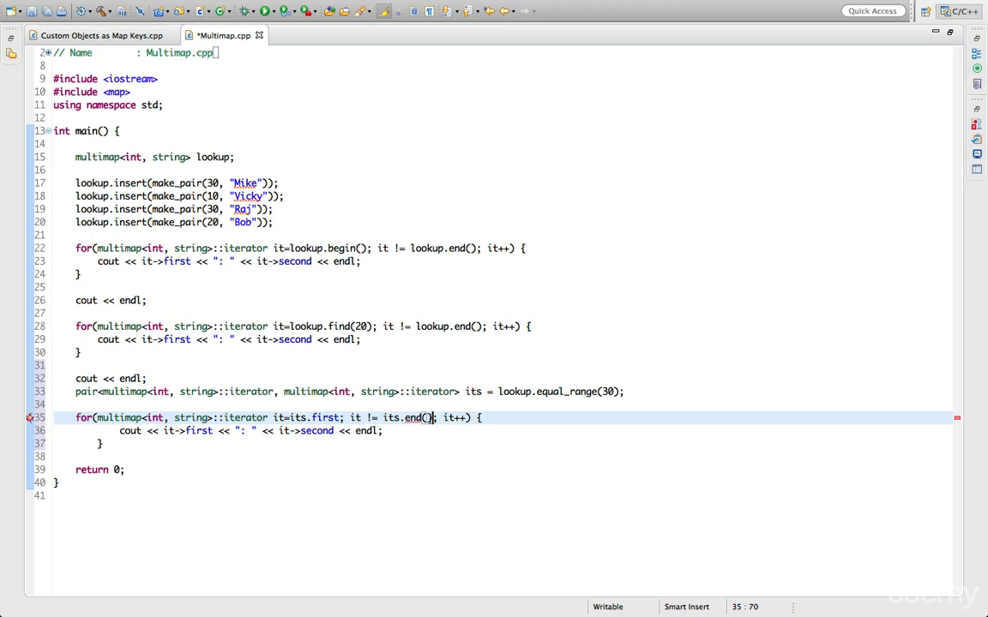
double_click(415, 418)
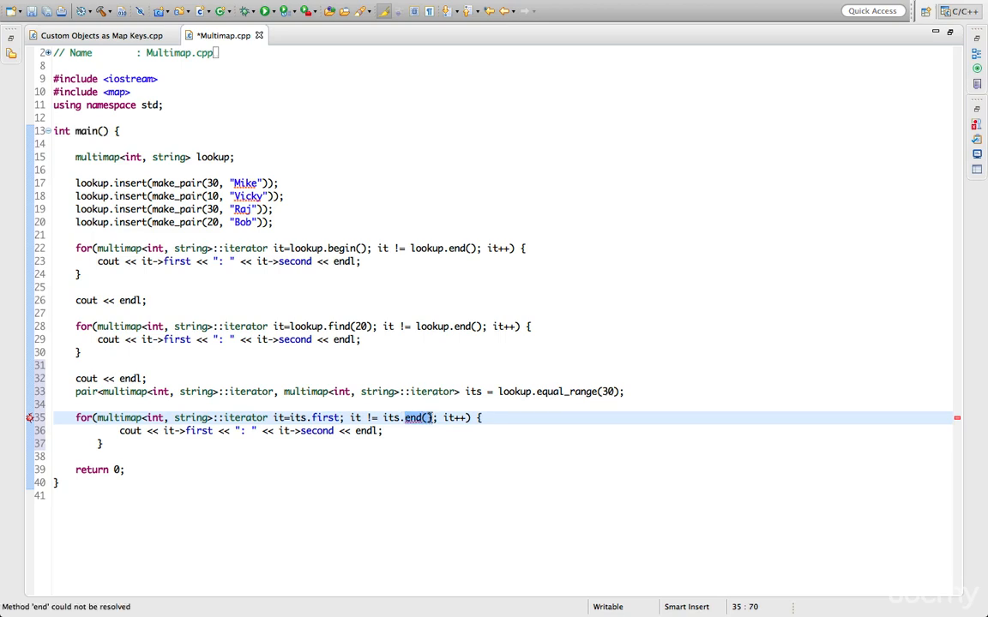
type("second")
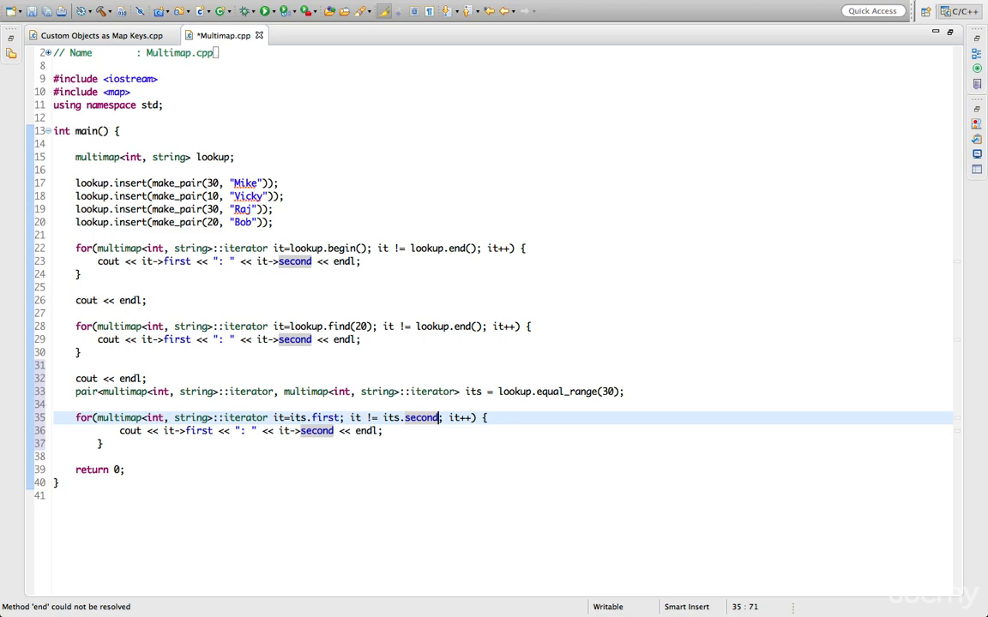
mouse_move(312, 418)
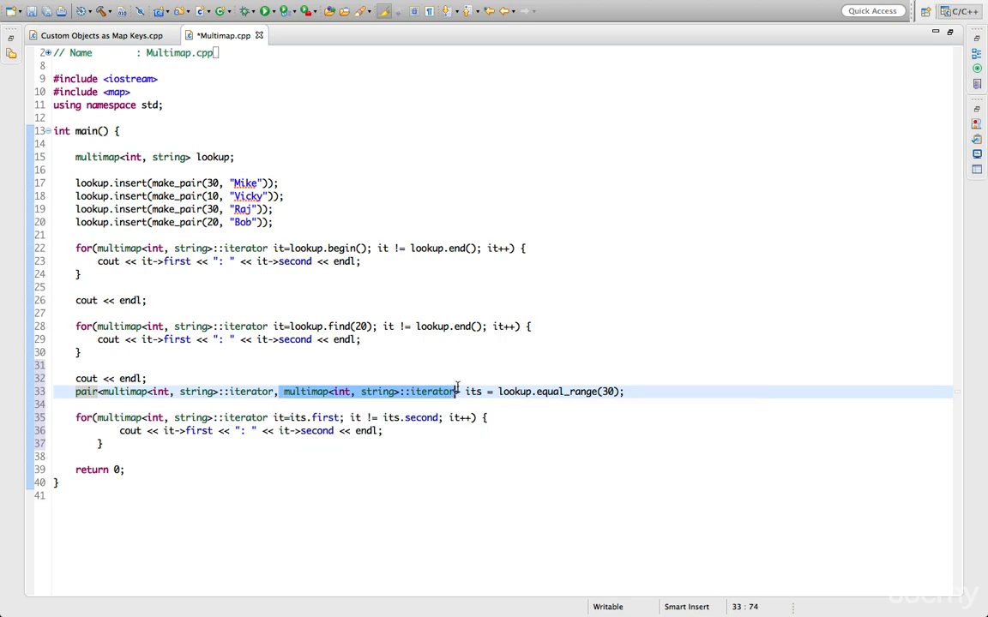
mouse_move(467, 371)
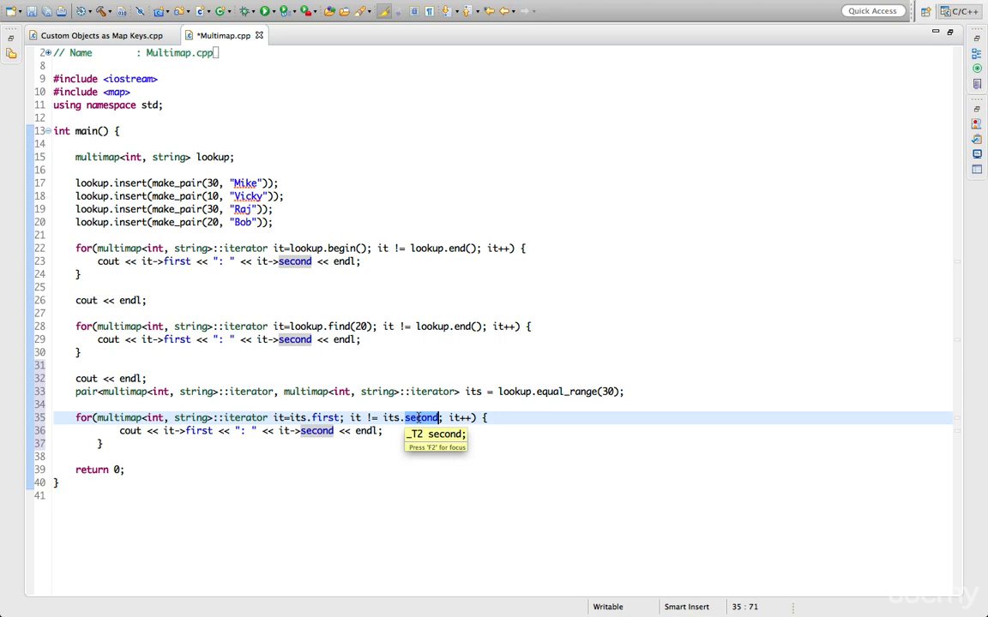
left_click(466, 247)
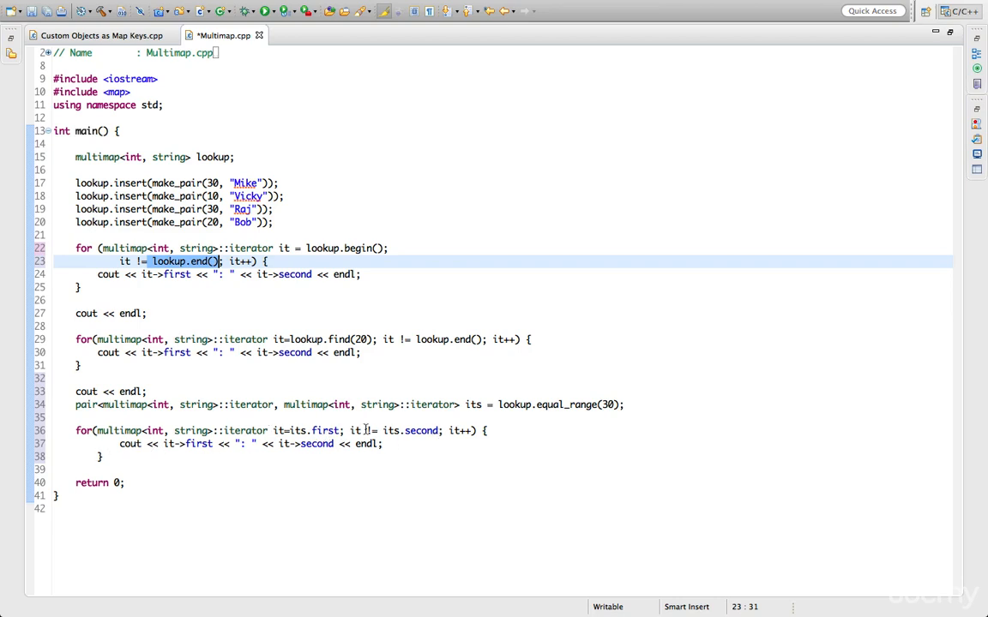
- Reformat and save Multimap.cpp, then build it via Project > Build Project
left_click(98, 457)
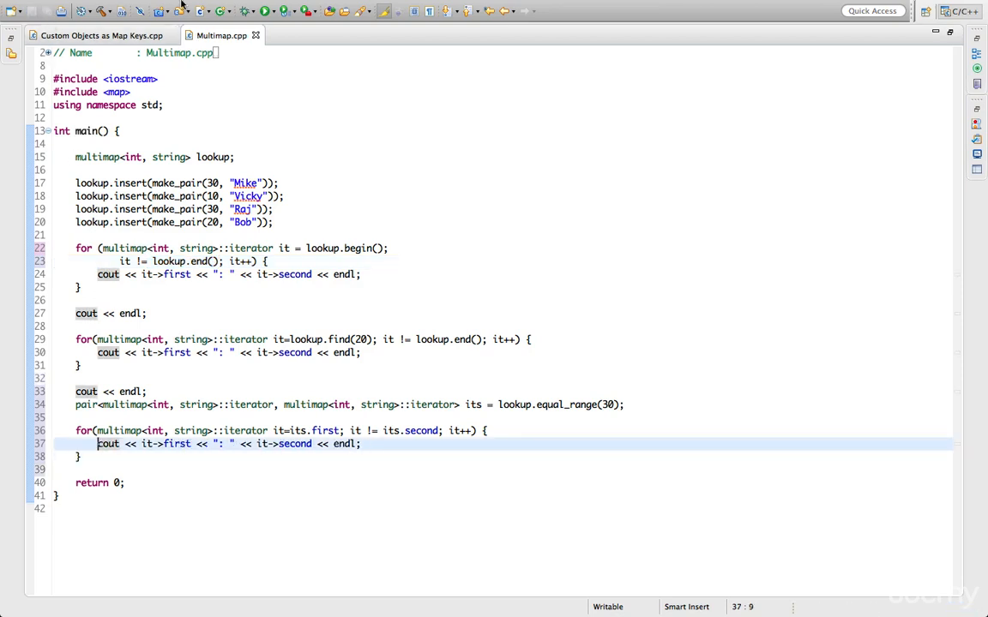
left_click(350, 7)
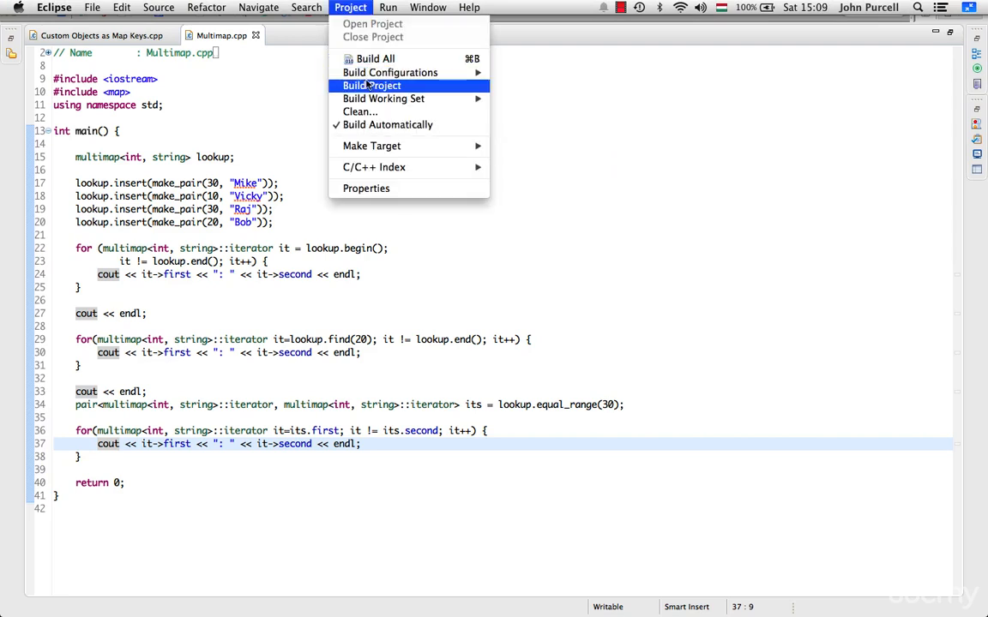
left_click(371, 86)
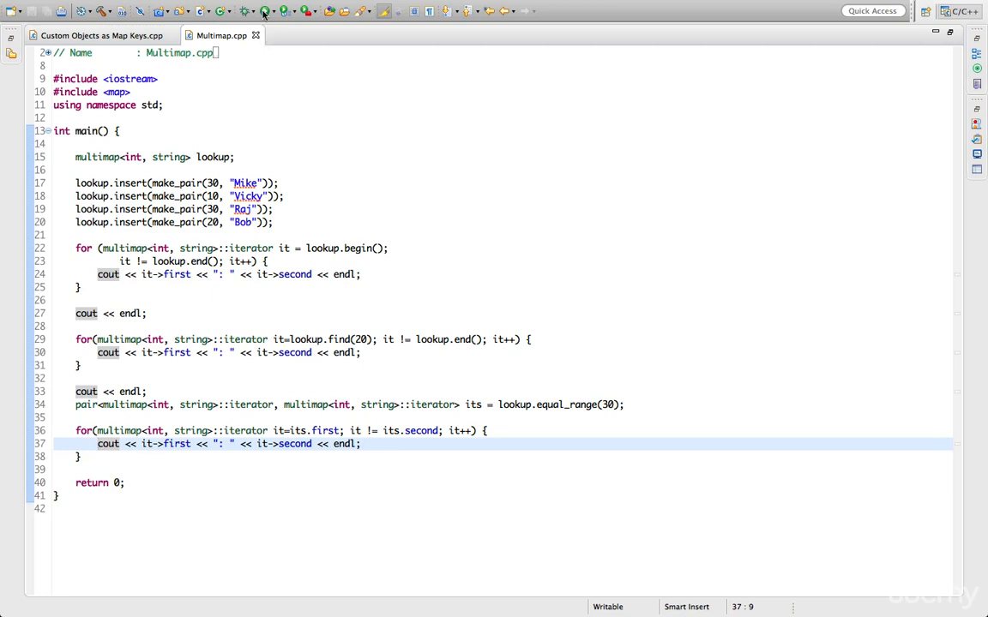
- Run to see the 30: Mike / 30: Raj block, try equal_range(20), then restore 30
left_click(266, 10)
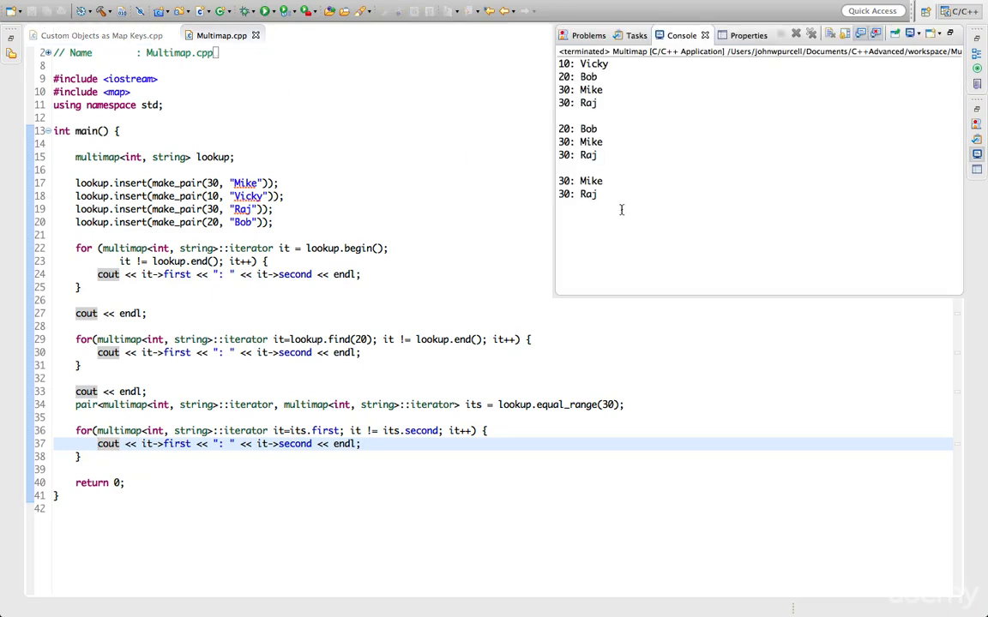
left_click_drag(559, 181, 596, 196)
type("2")
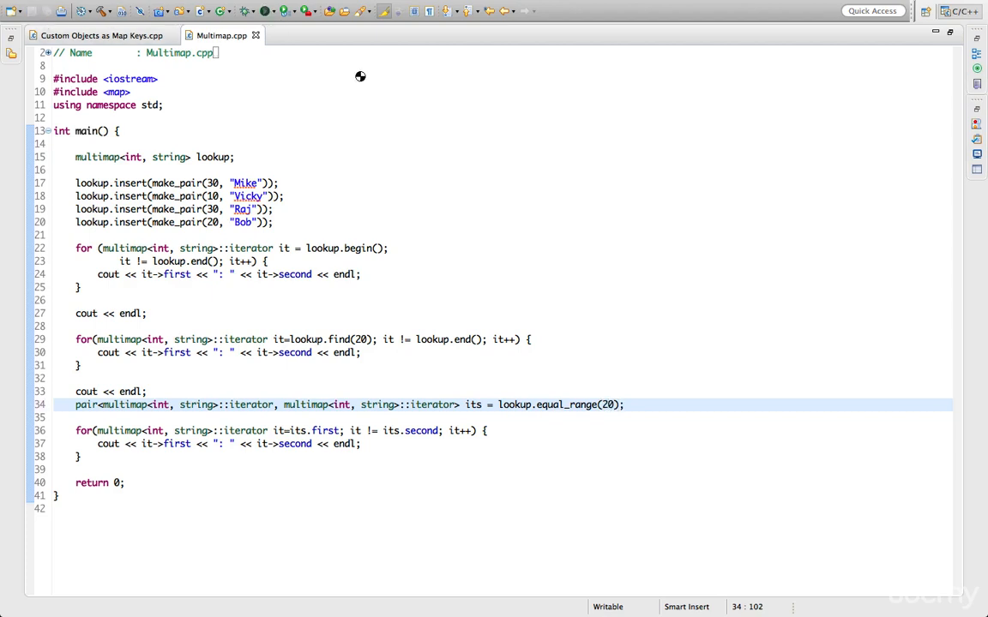
left_click(264, 10)
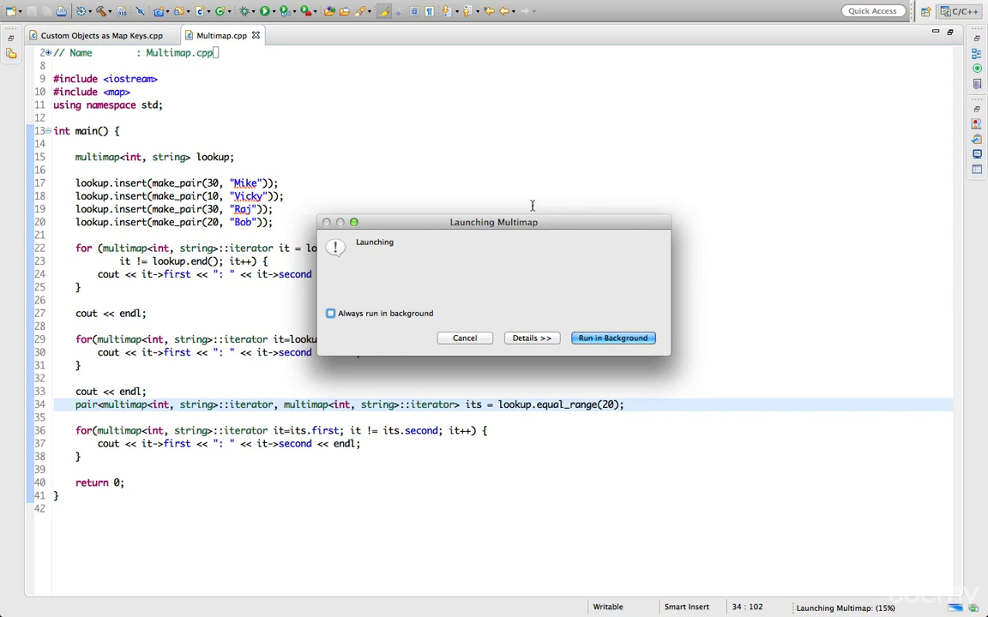
left_click(612, 338)
type("3")
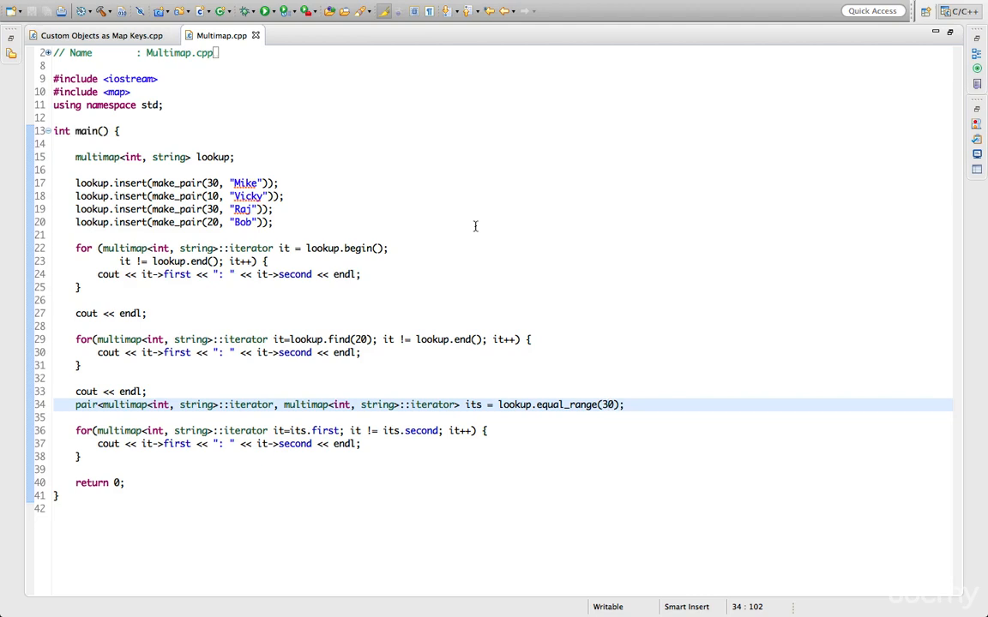
left_click(607, 405)
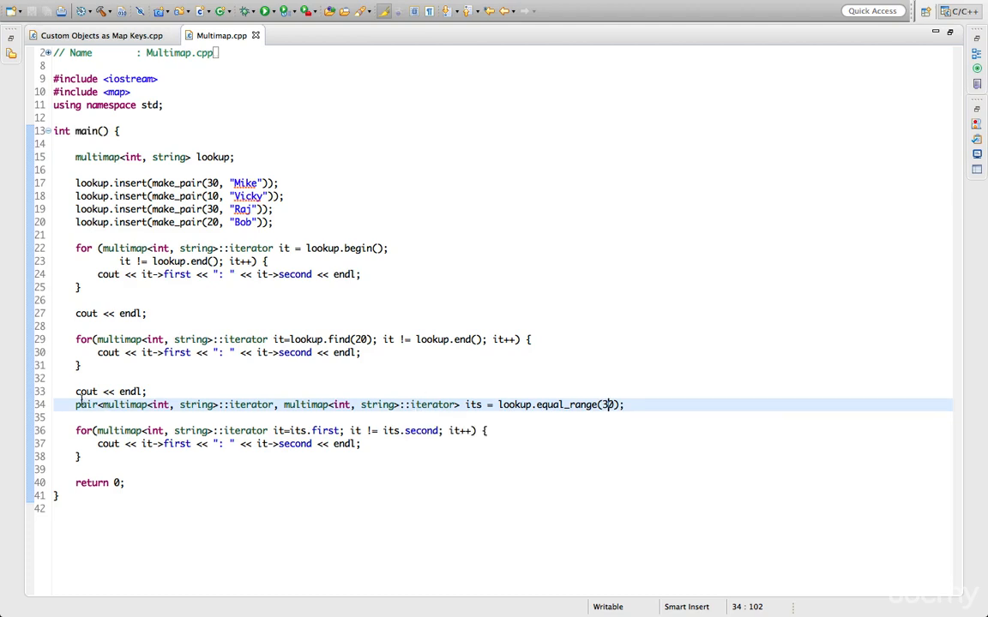
- Duplicate the range loop with auto its2 = lookup.equal_range(30) iterating its2.first to its2.second
left_click_drag(76, 391, 83, 456)
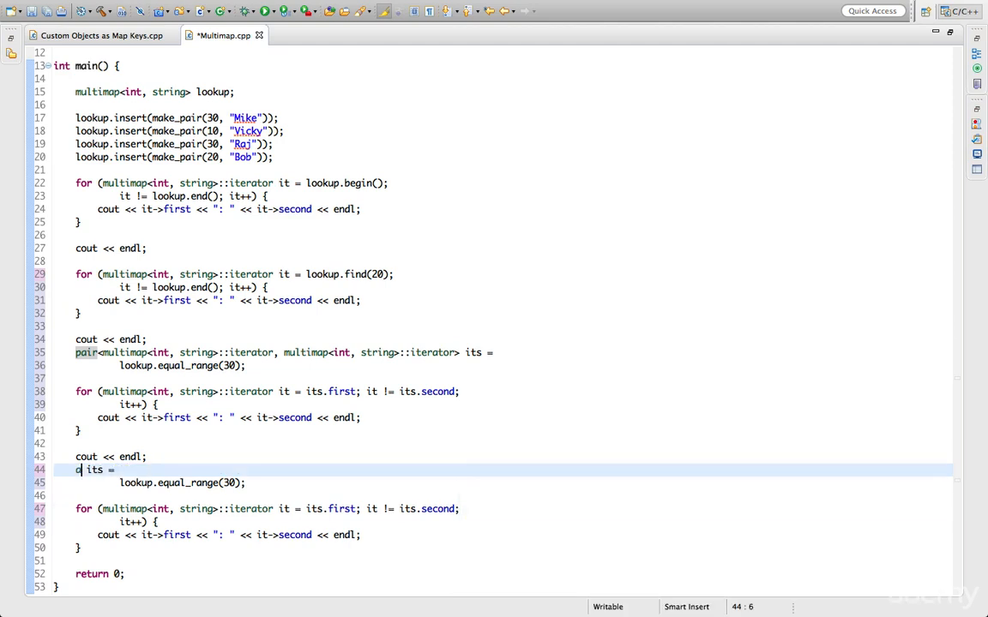
type("auto")
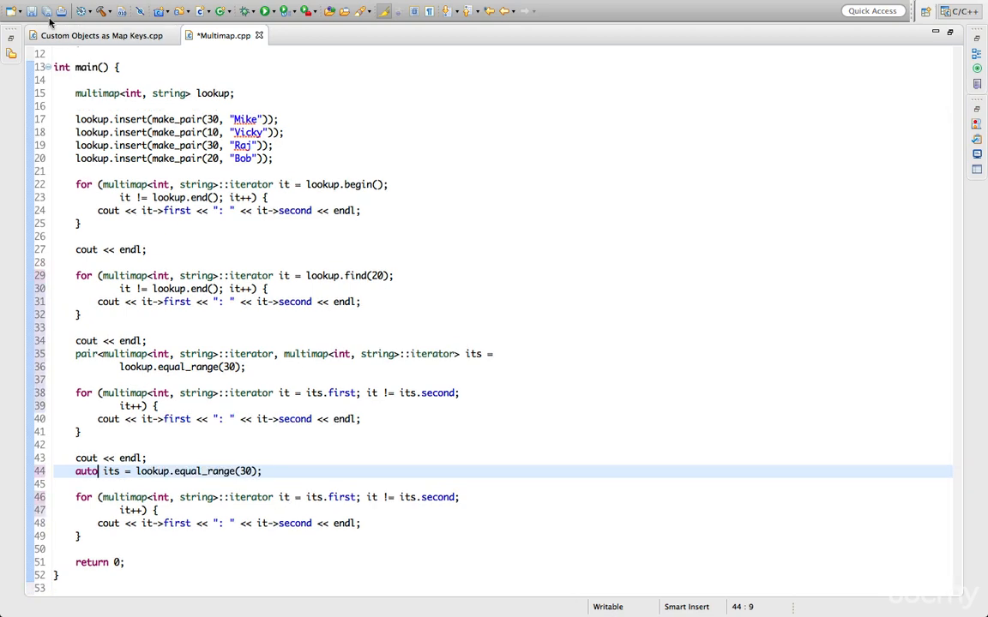
left_click(349, 7)
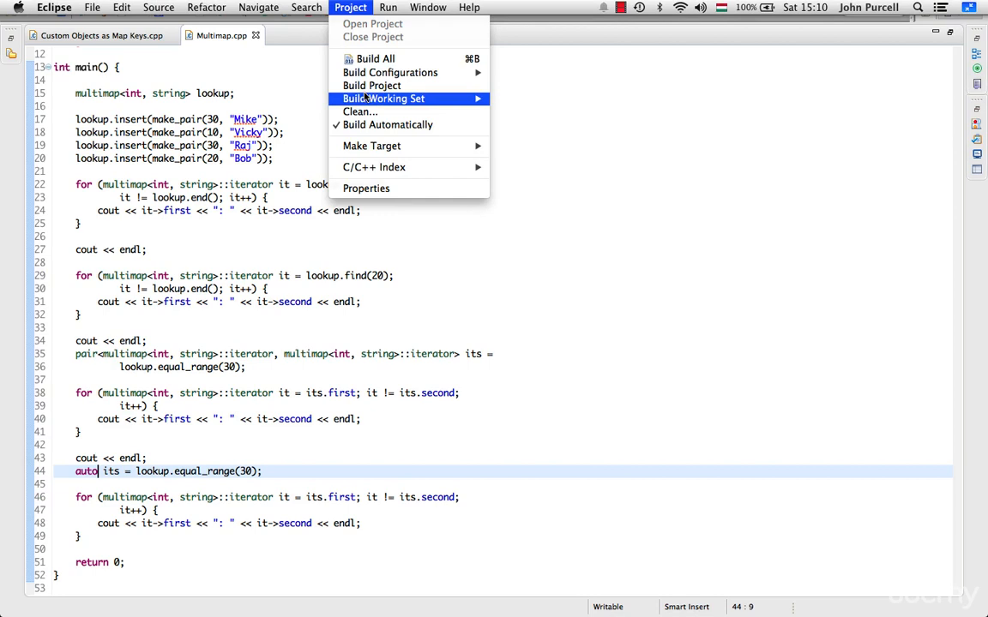
left_click(371, 86)
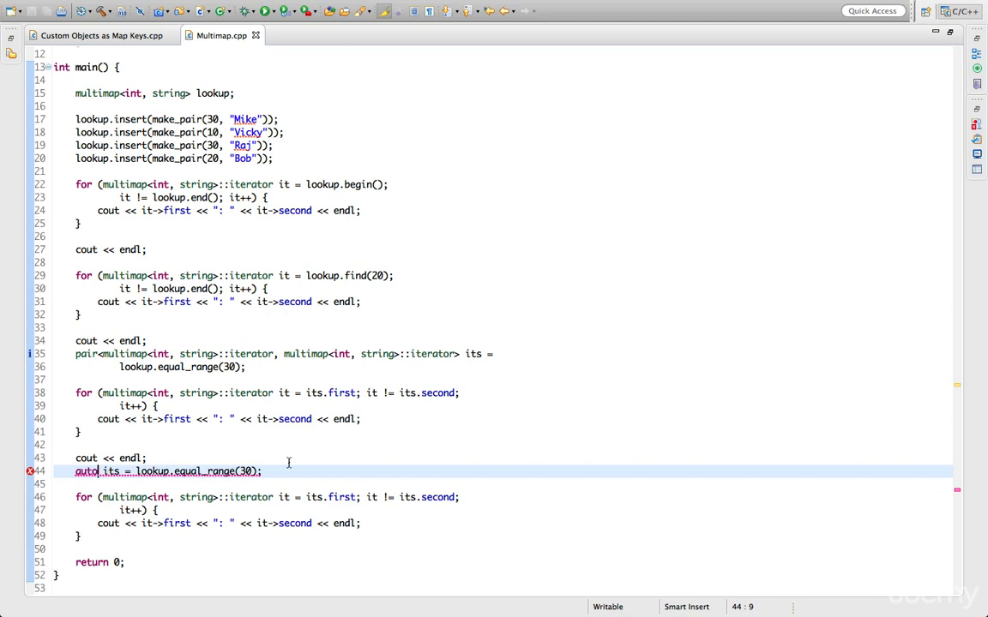
mouse_move(29, 470)
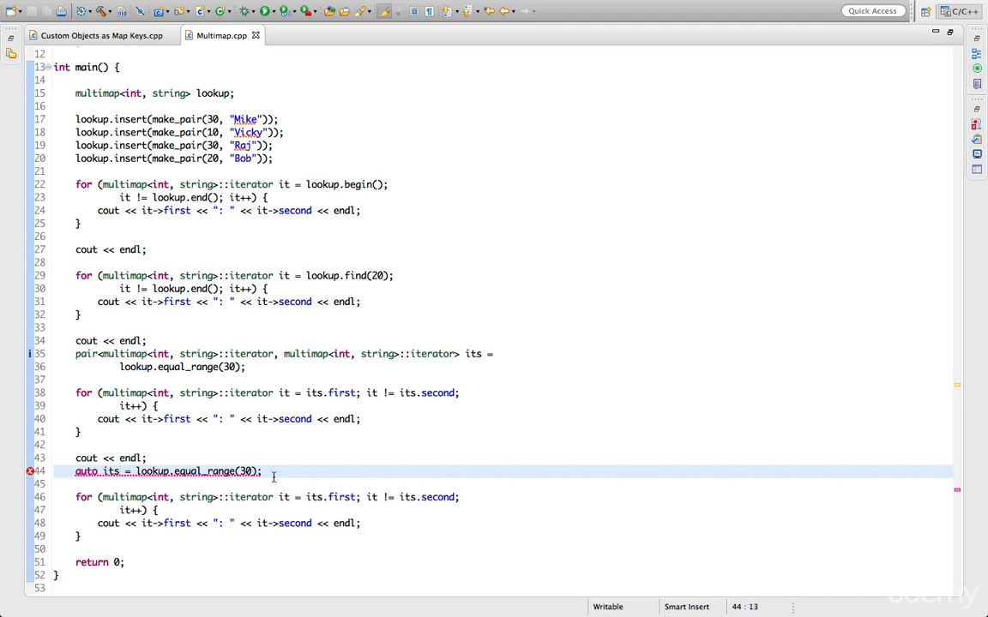
type("2")
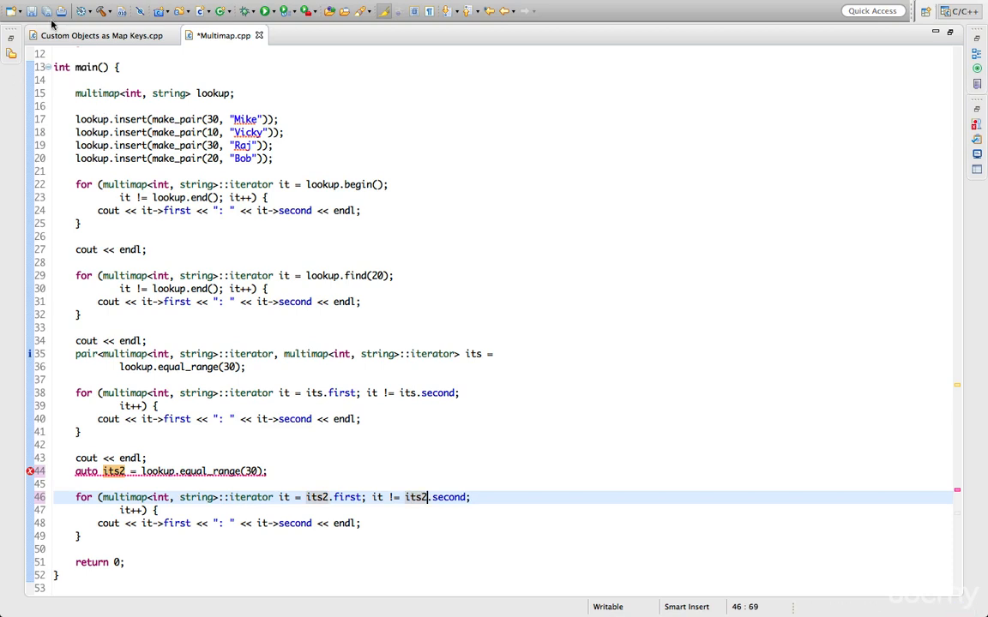
- Build All and run so the console repeats 30: Mike and 30: Raj for the auto loop
left_click(350, 7)
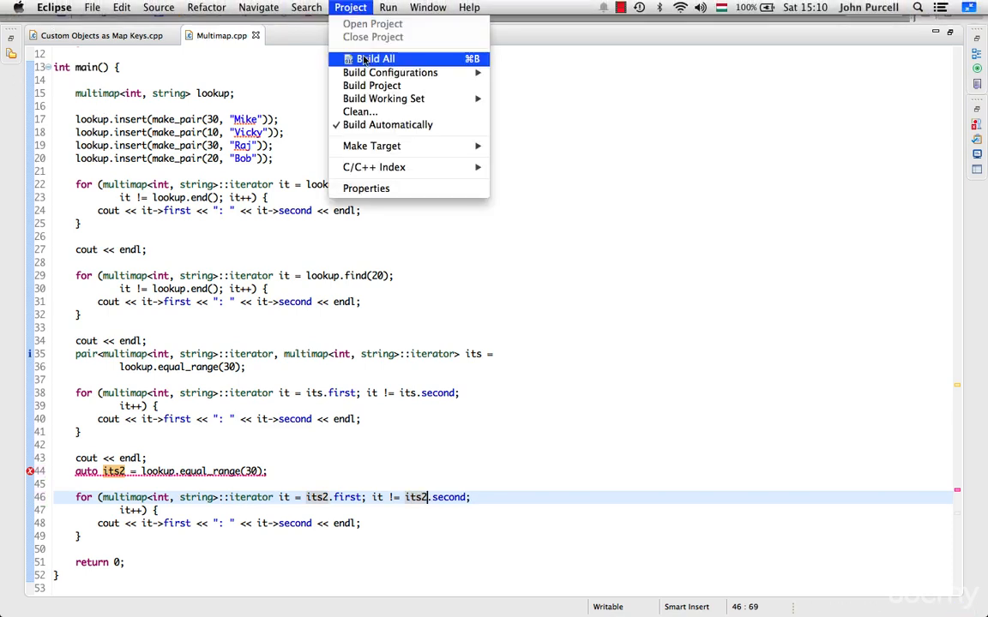
left_click(374, 58)
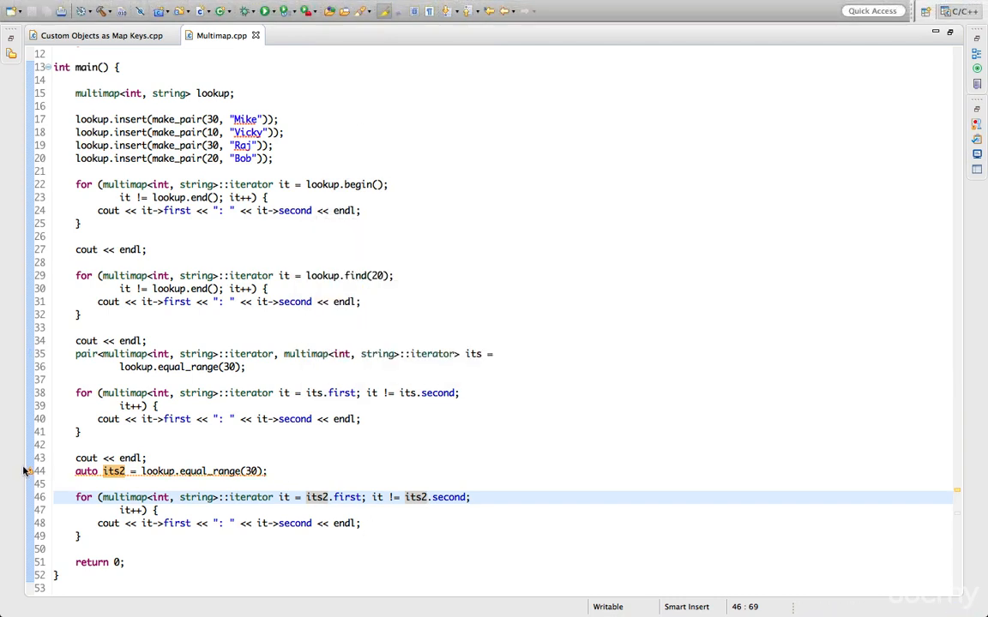
mouse_move(31, 470)
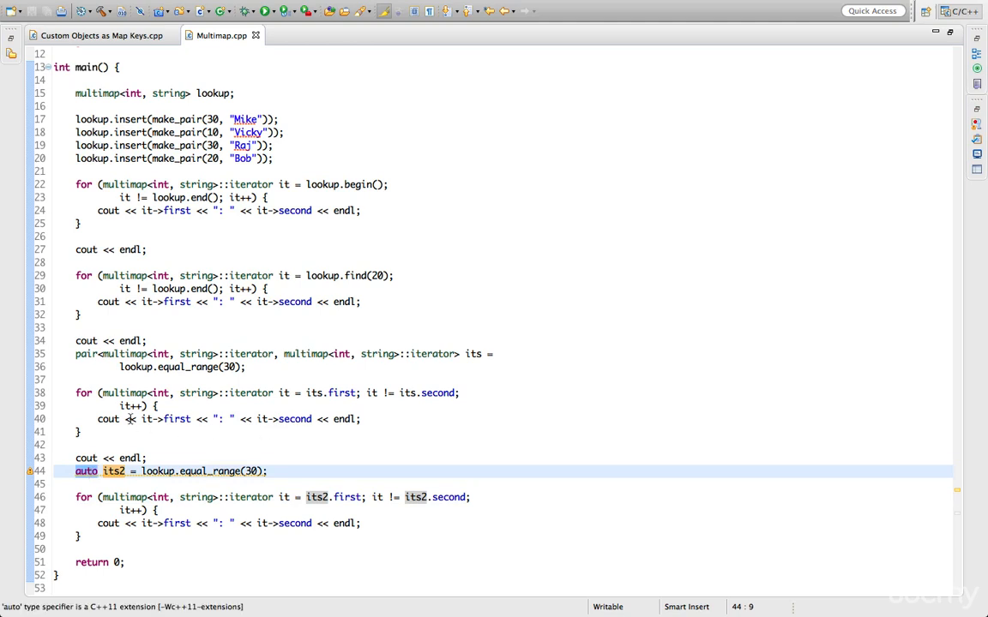
left_click(425, 353)
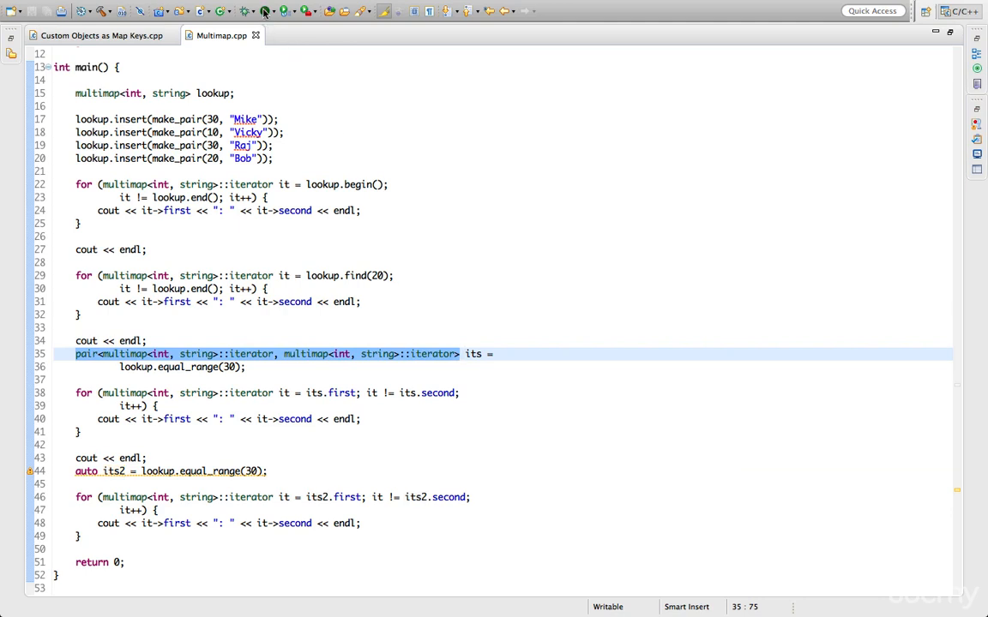
left_click(265, 10)
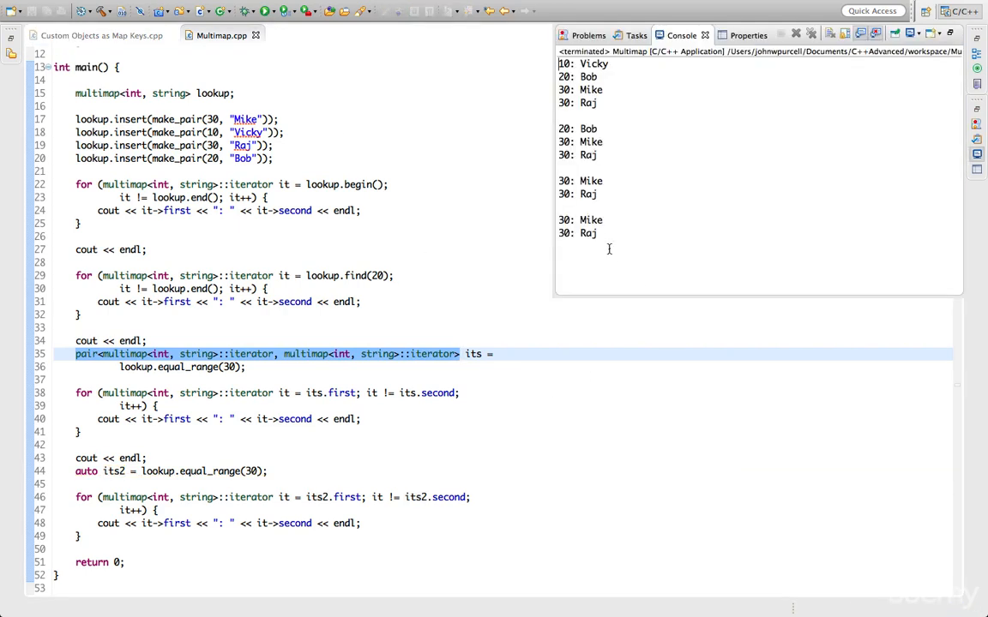